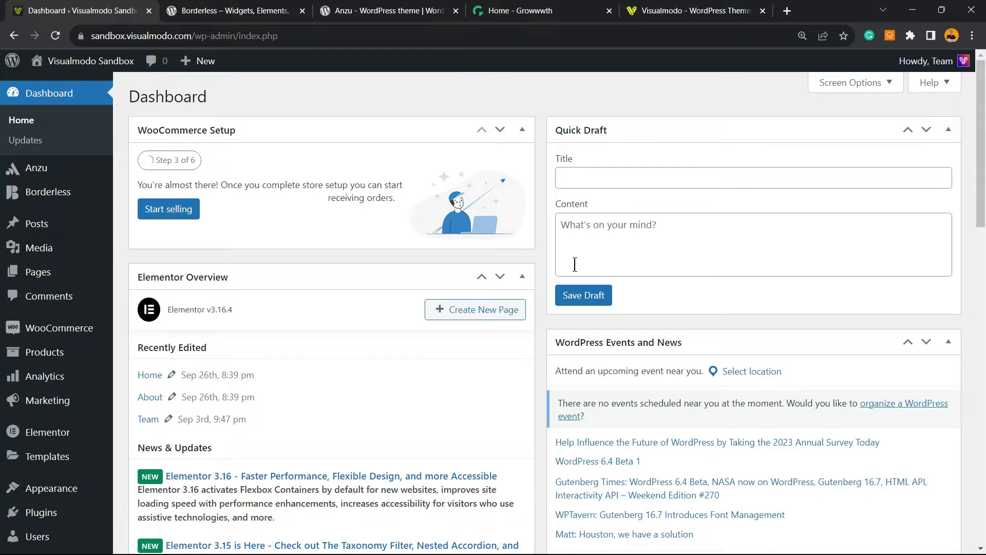
pyautogui.moveTo(173, 272)
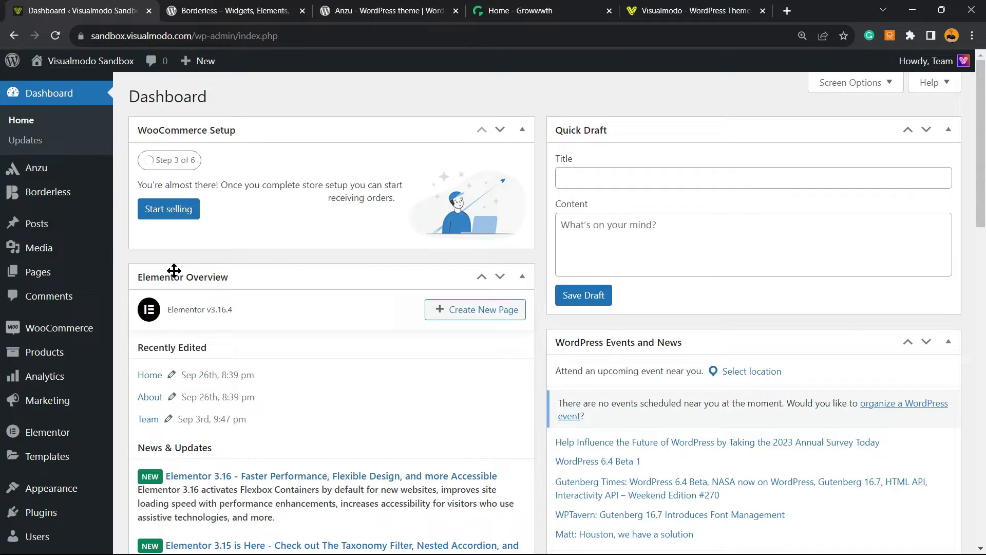
pyautogui.moveTo(186, 258)
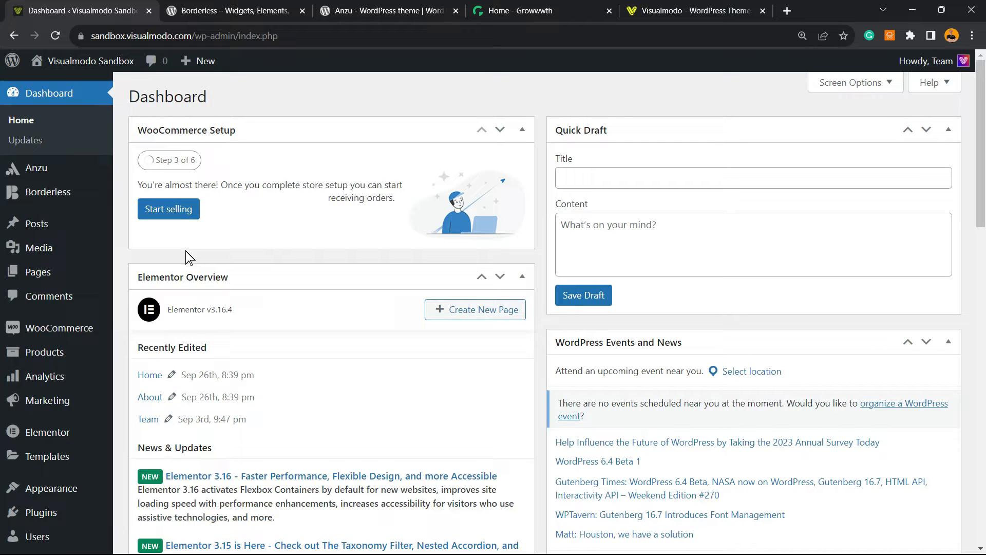
pyautogui.moveTo(312, 108)
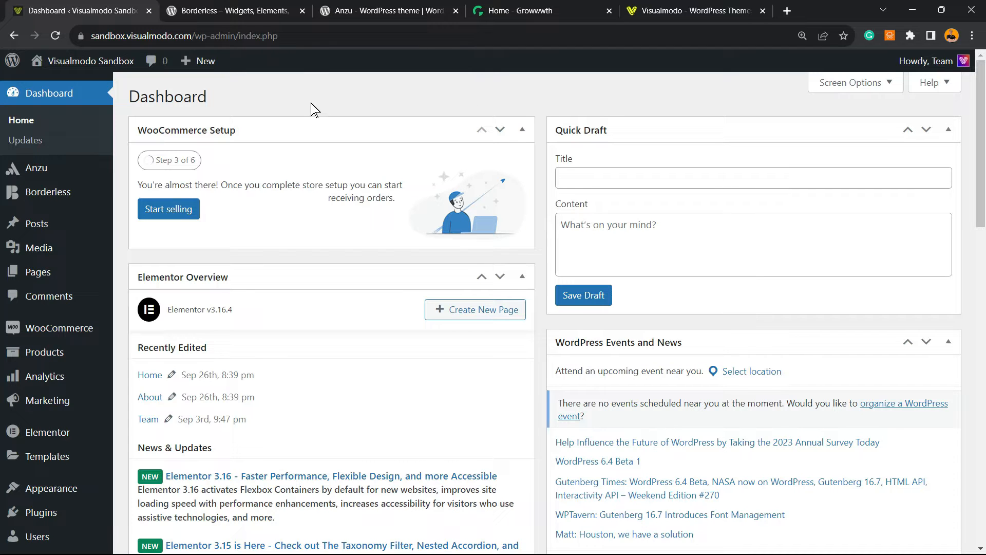
pyautogui.moveTo(66, 205)
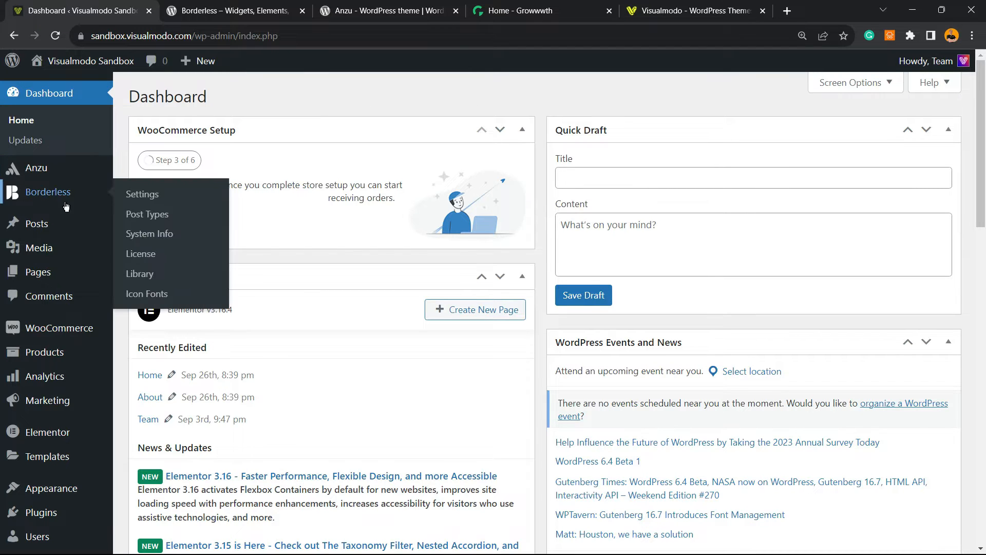
pyautogui.moveTo(37, 224)
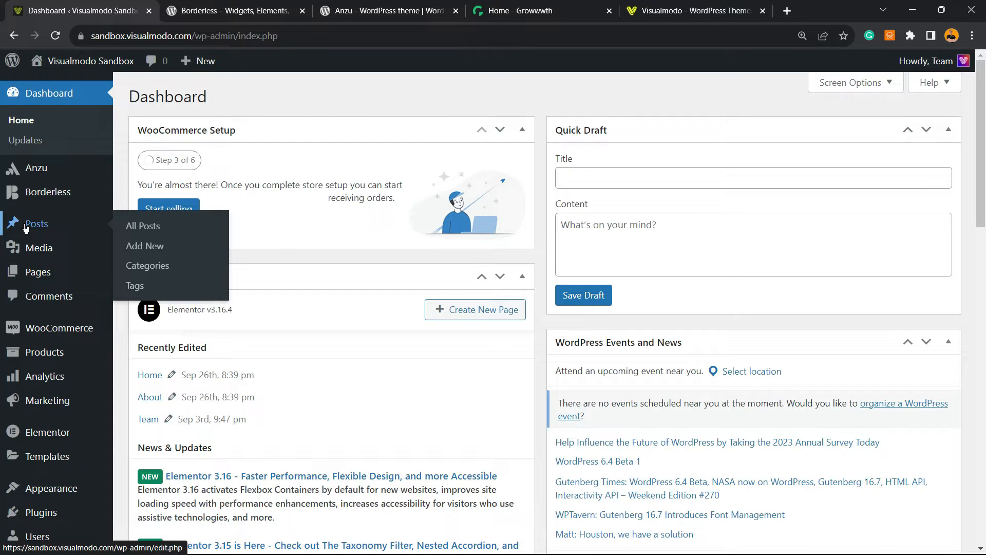
pyautogui.moveTo(302, 236)
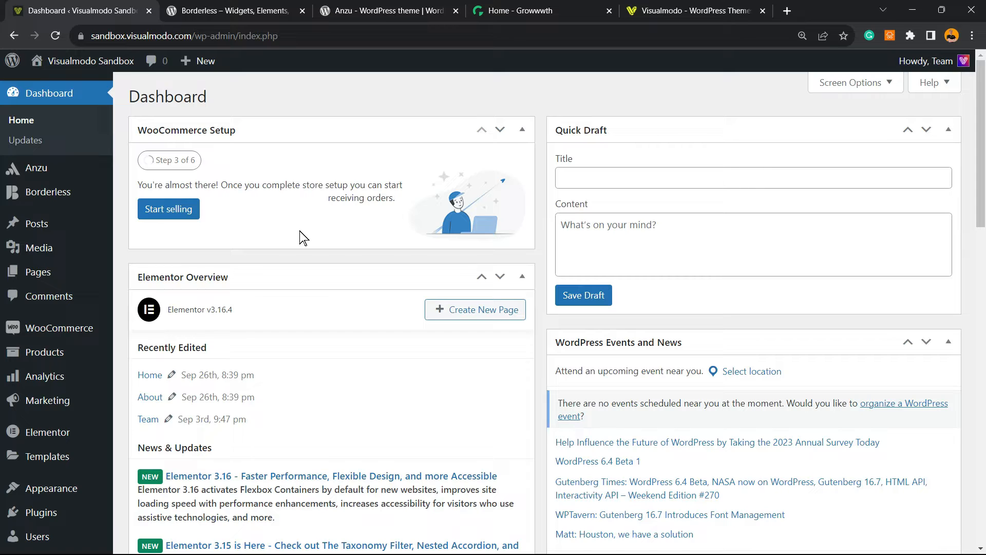
pyautogui.moveTo(498, 233)
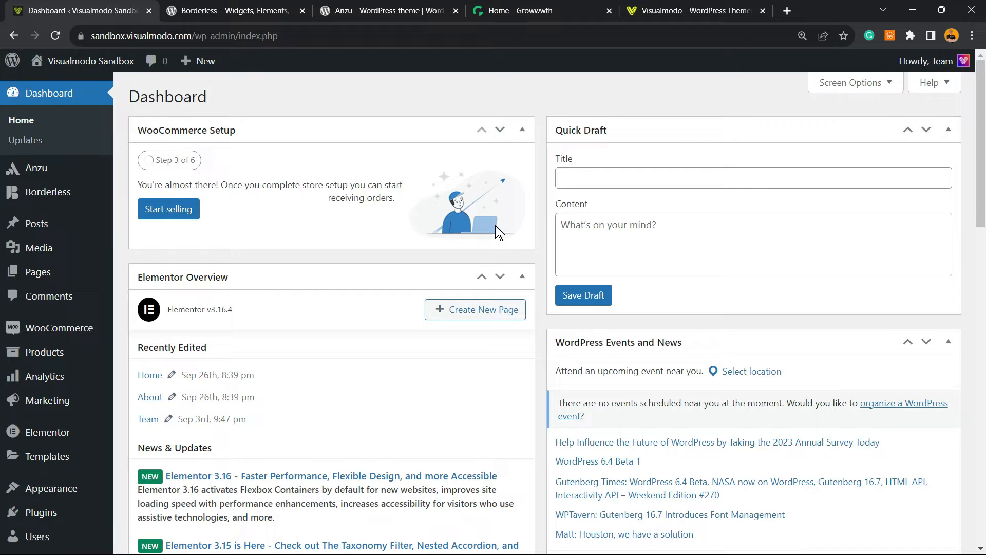
pyautogui.moveTo(30, 168)
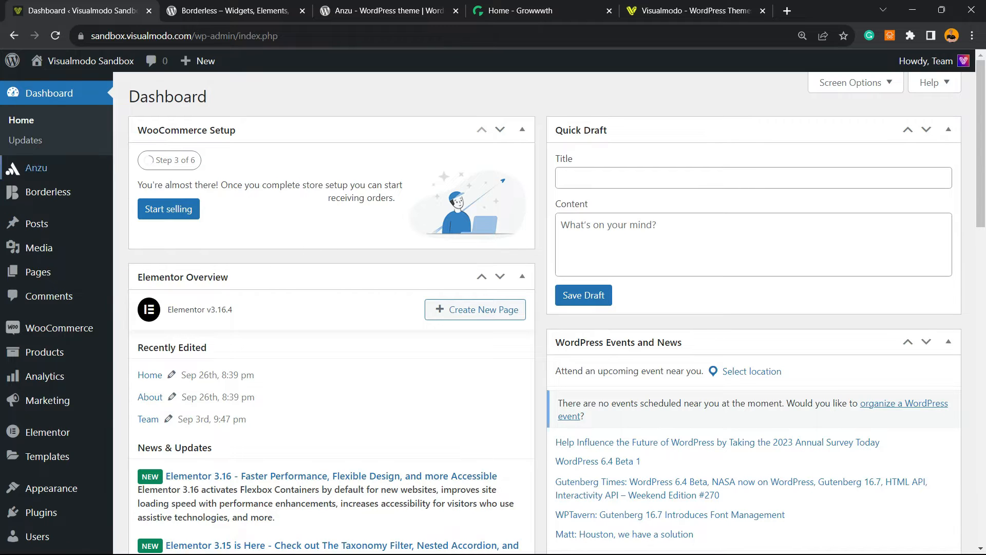
# Show the list of all posts from the Posts section.
pyautogui.click(36, 224)
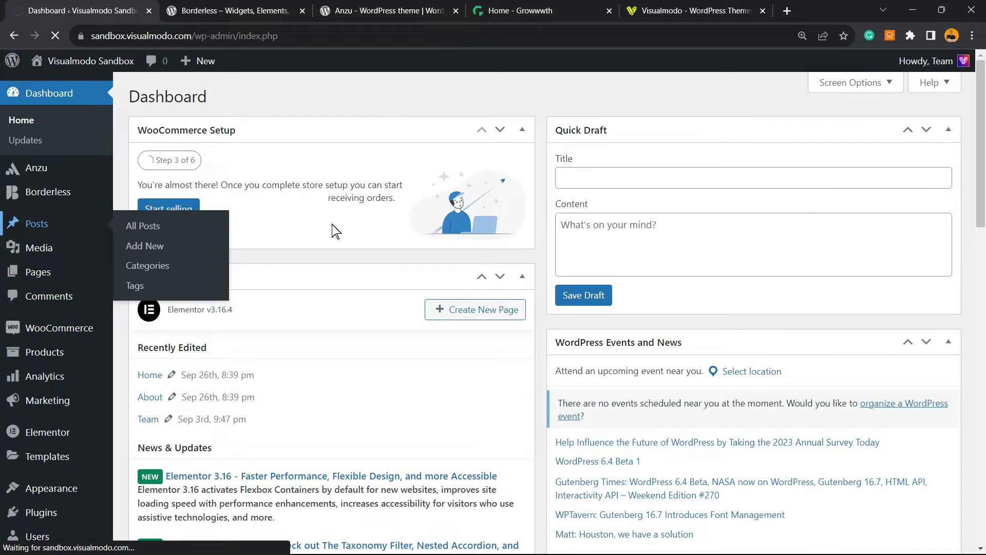
pyautogui.click(143, 226)
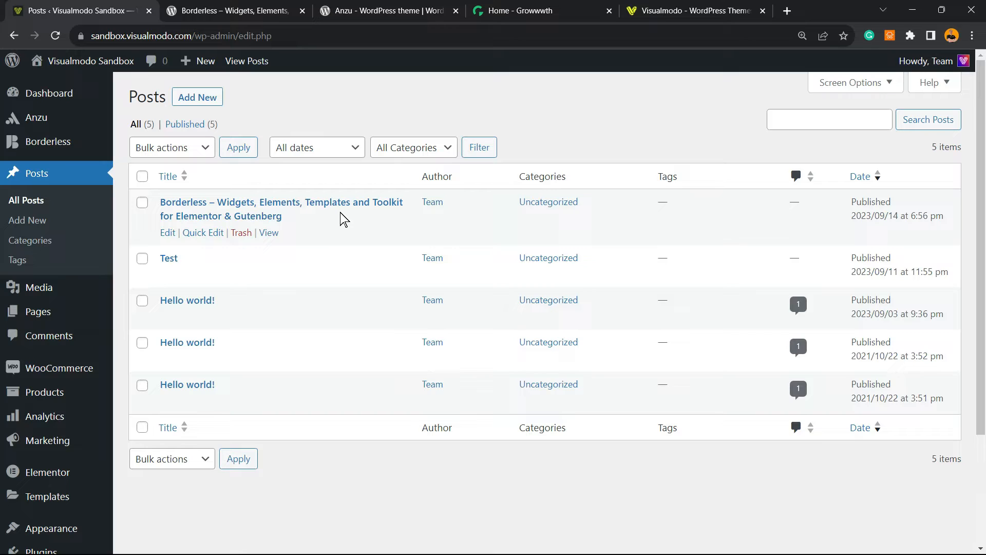
pyautogui.moveTo(334, 224)
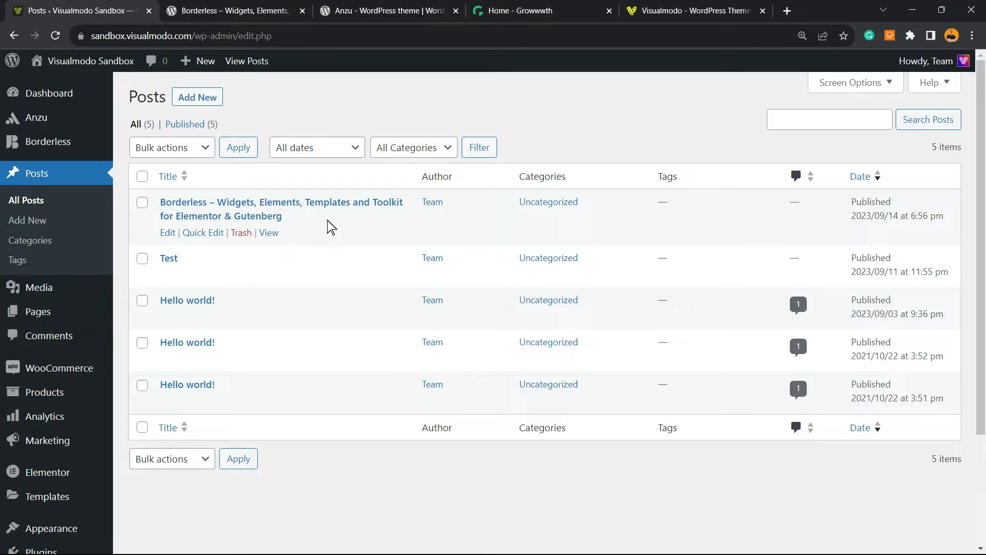
pyautogui.moveTo(324, 244)
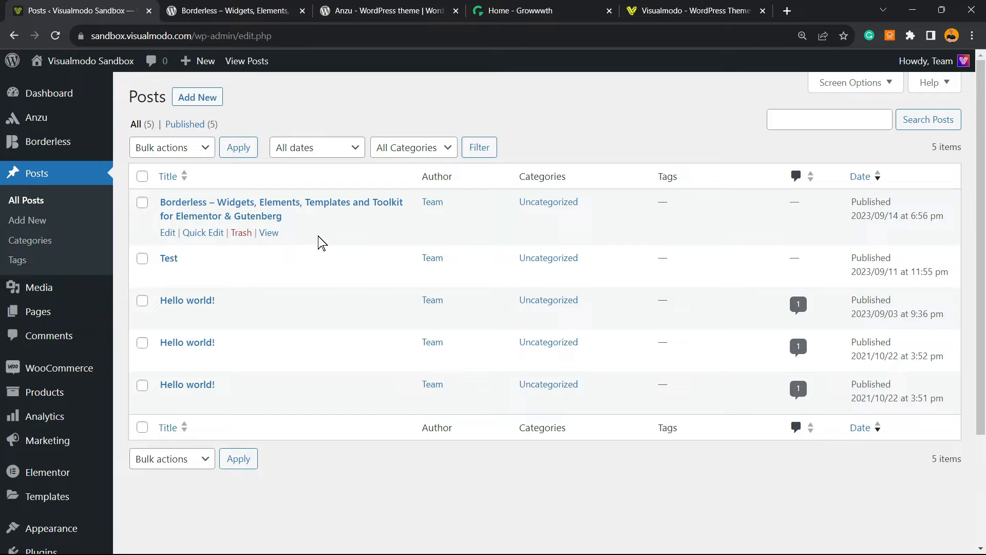
pyautogui.moveTo(315, 246)
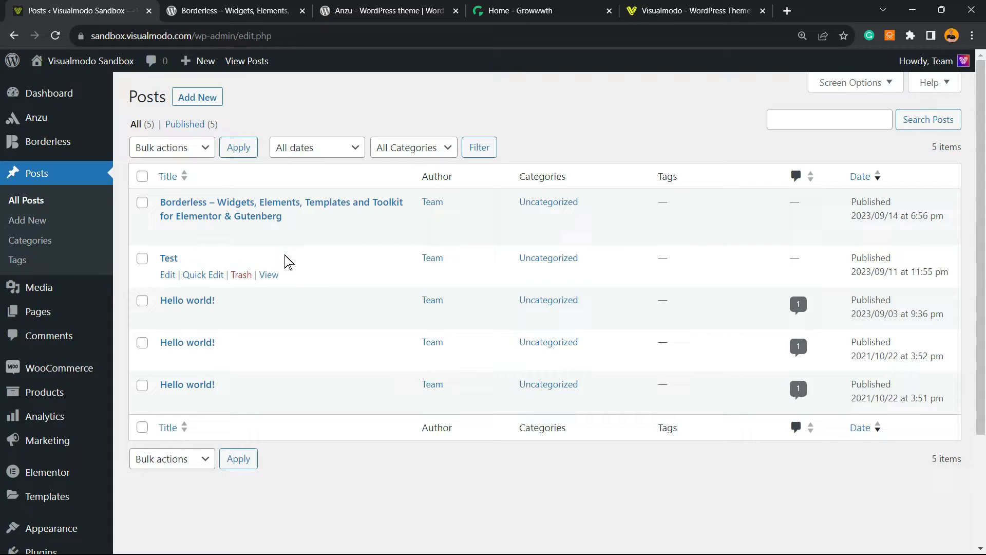
pyautogui.moveTo(293, 298)
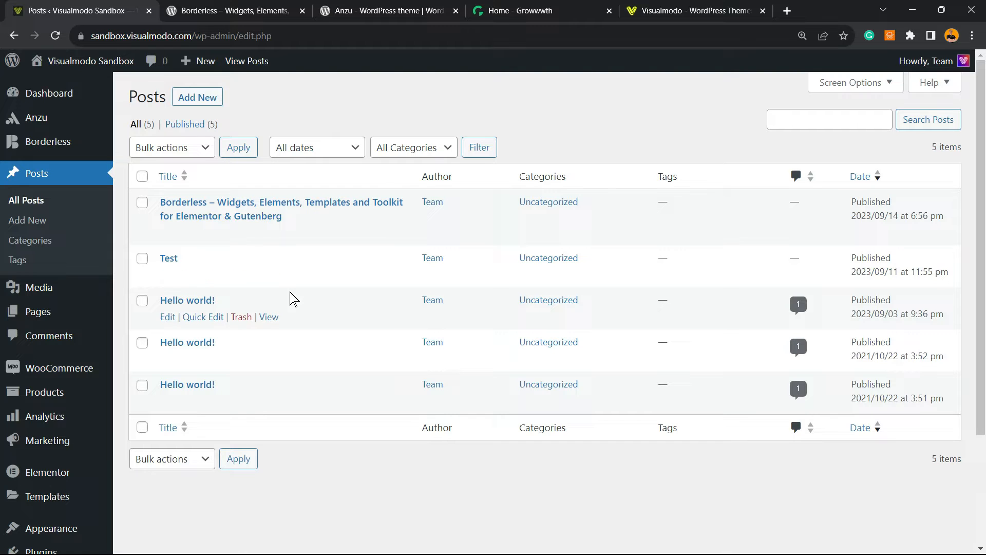
pyautogui.moveTo(254, 226)
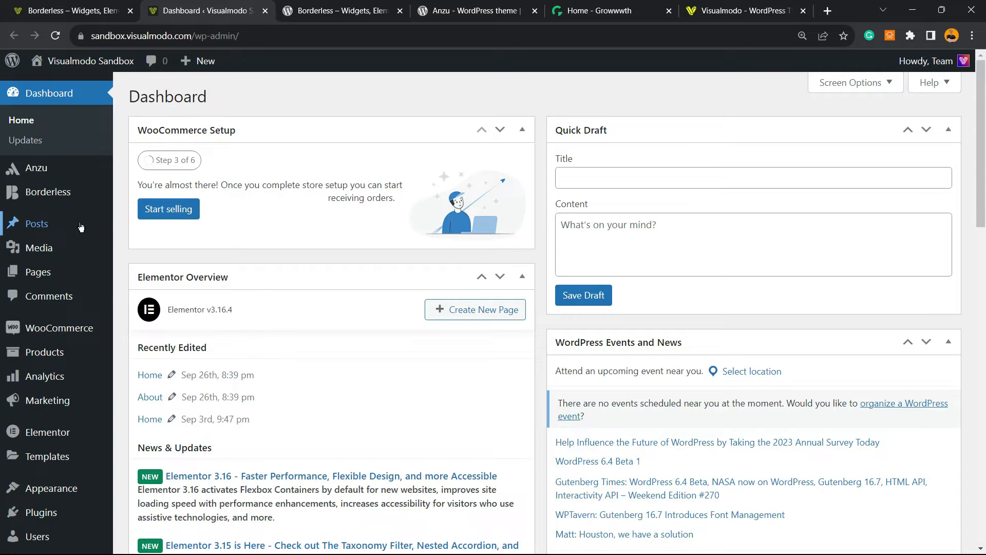
# Search the Add New plugins directory for 'IndexNow'.
pyautogui.scroll(-3)
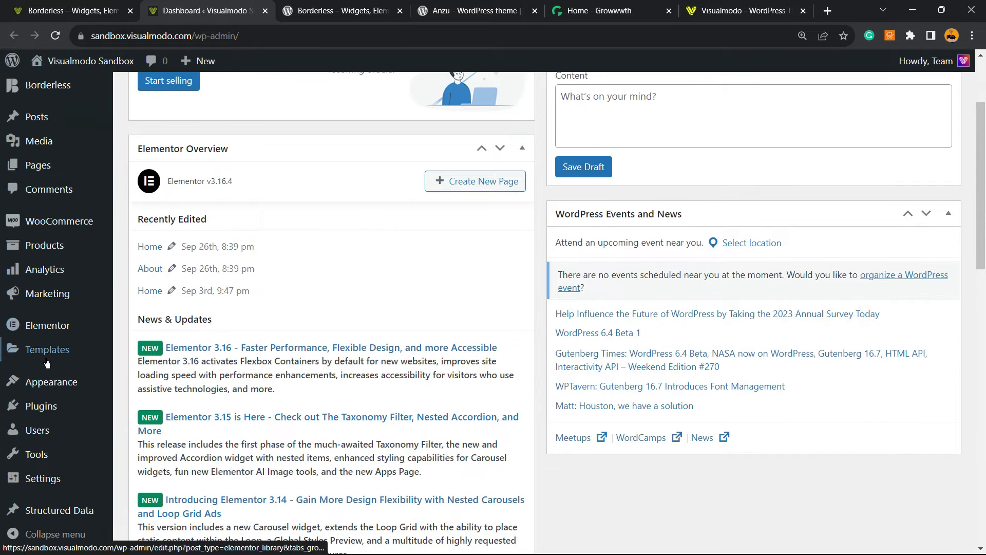
pyautogui.click(144, 427)
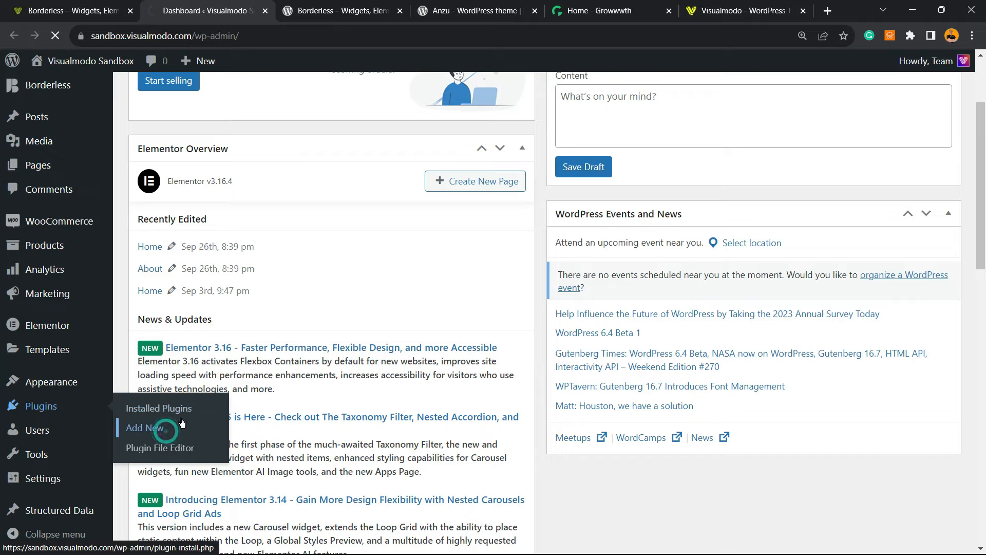
pyautogui.click(144, 428)
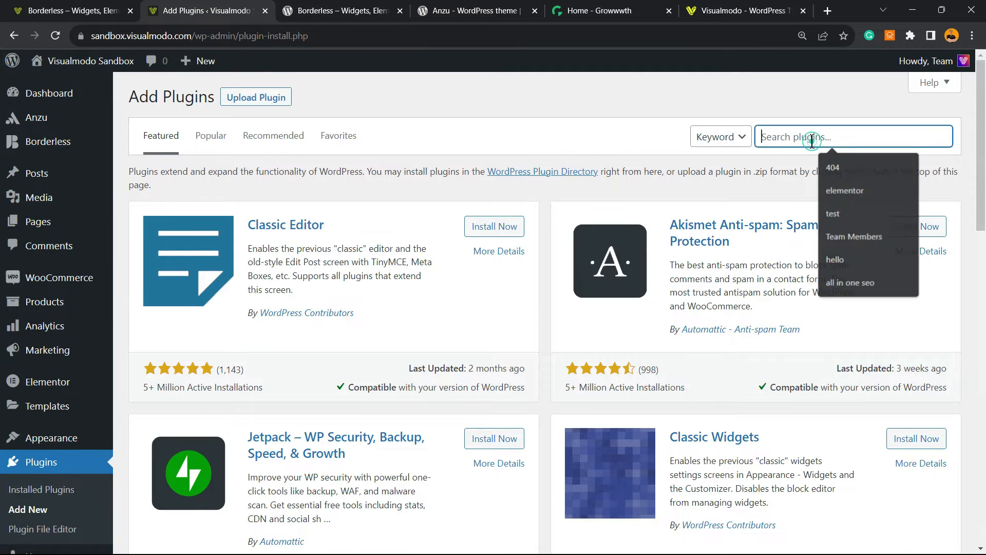
pyautogui.write('IndexNow')
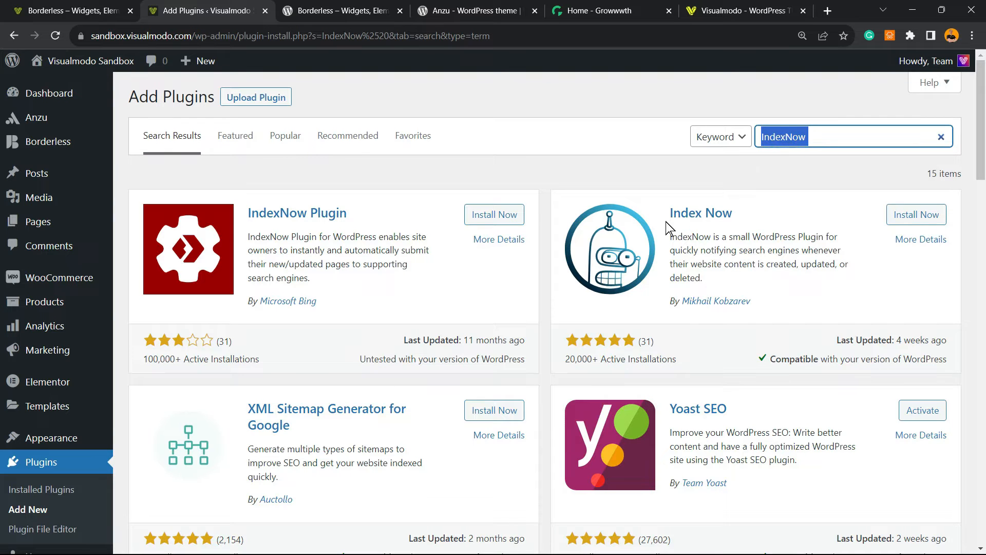
pyautogui.moveTo(693, 207)
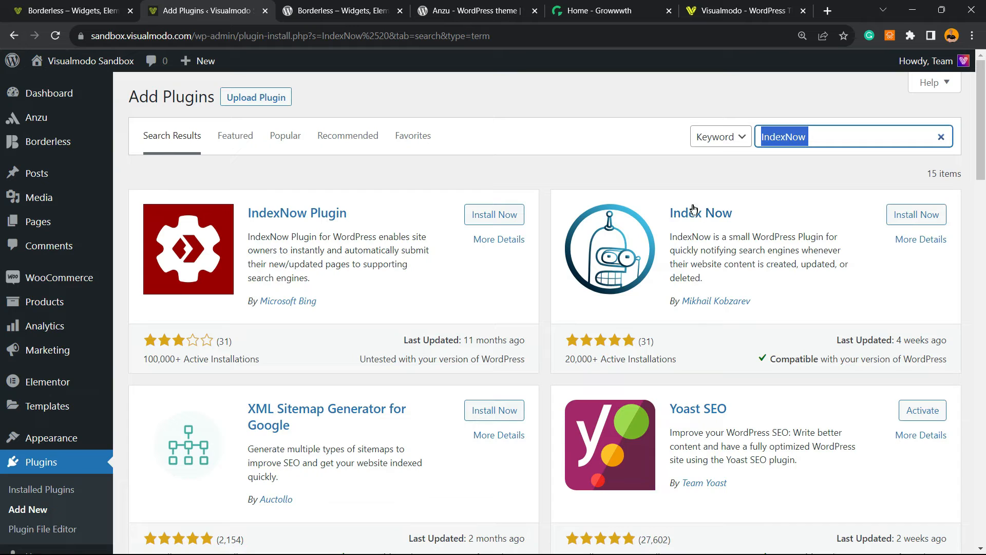
pyautogui.moveTo(608, 201)
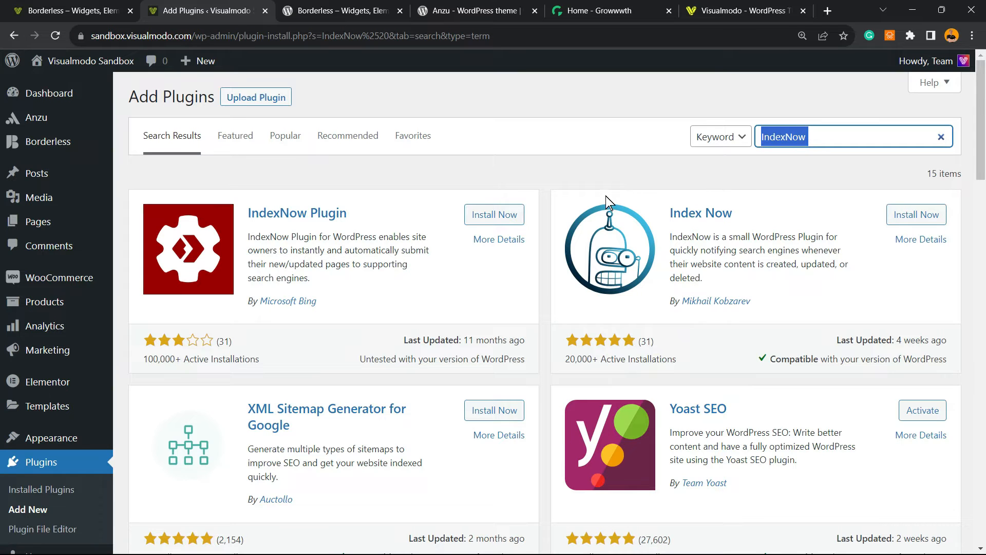
pyautogui.moveTo(551, 186)
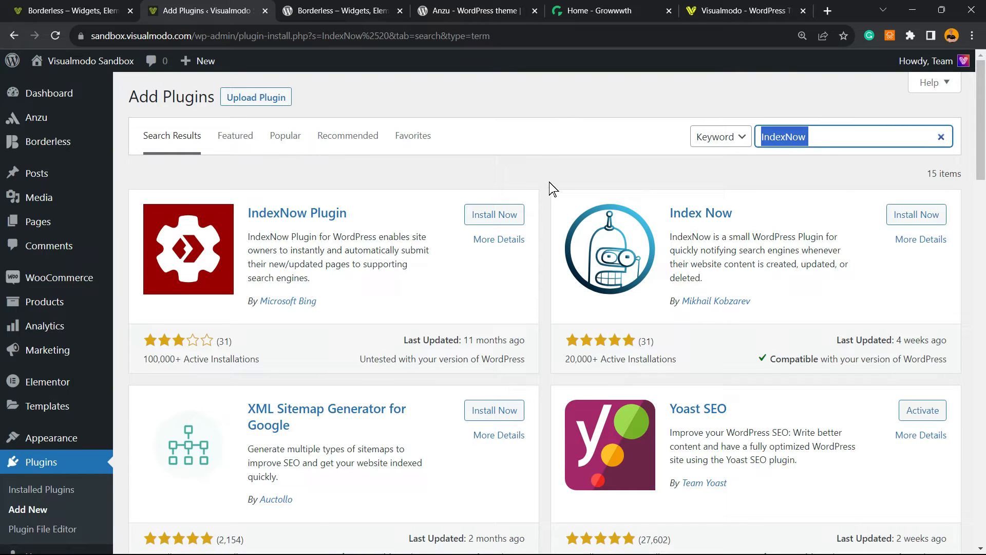
pyautogui.moveTo(547, 191)
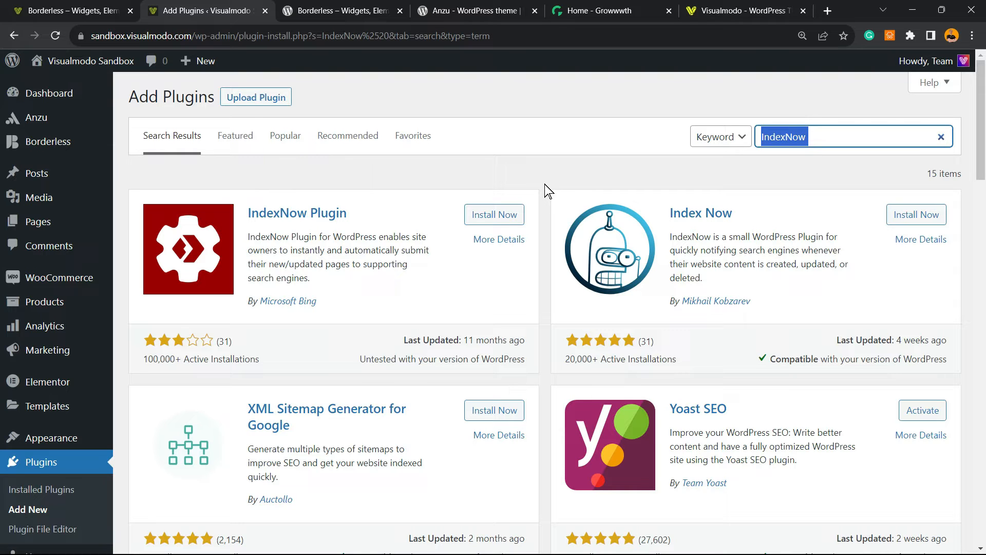
pyautogui.moveTo(540, 195)
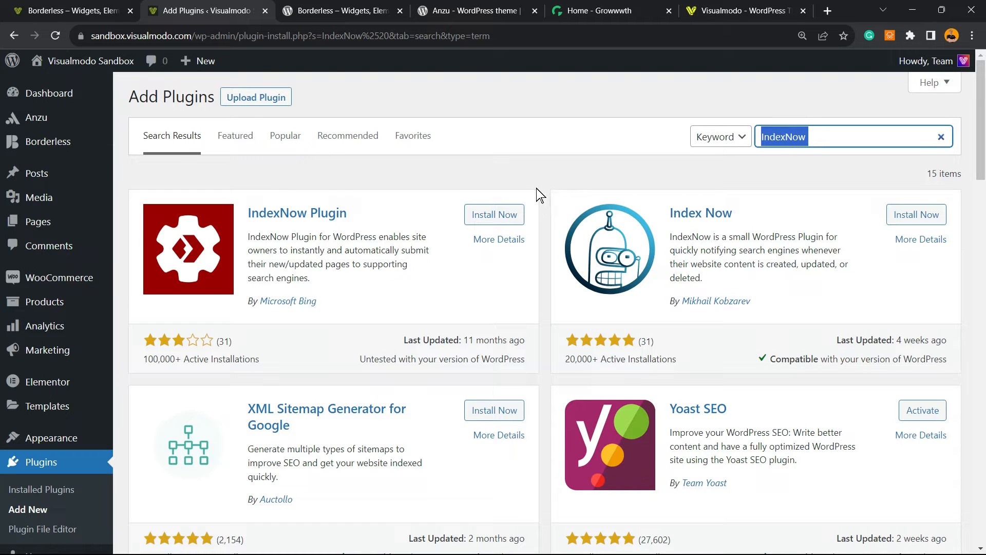
pyautogui.moveTo(463, 194)
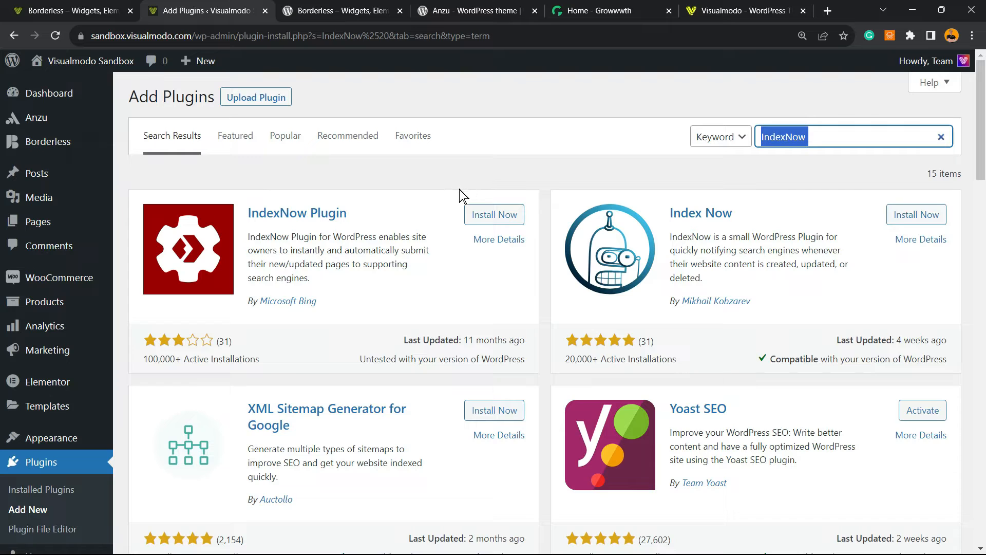
pyautogui.moveTo(508, 160)
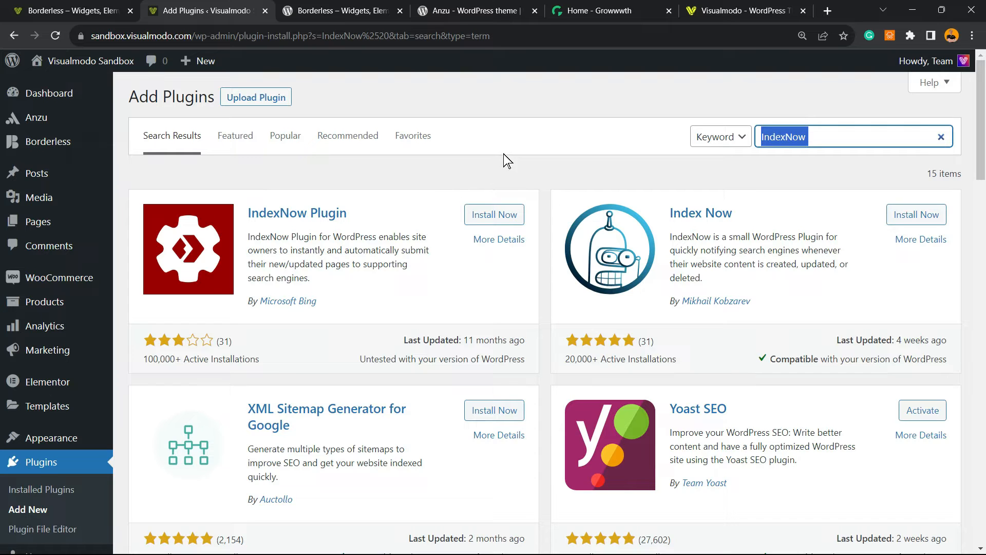
pyautogui.moveTo(523, 185)
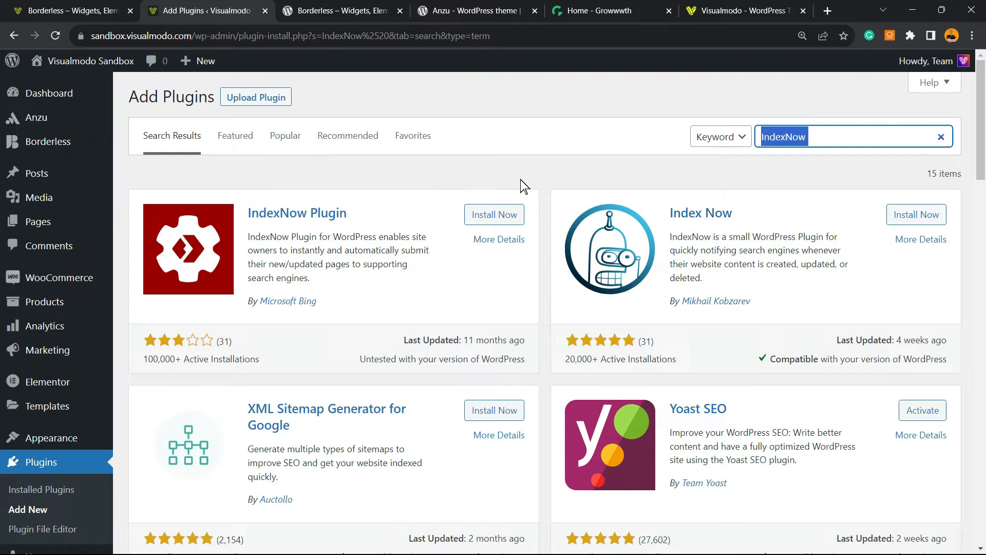
pyautogui.moveTo(543, 209)
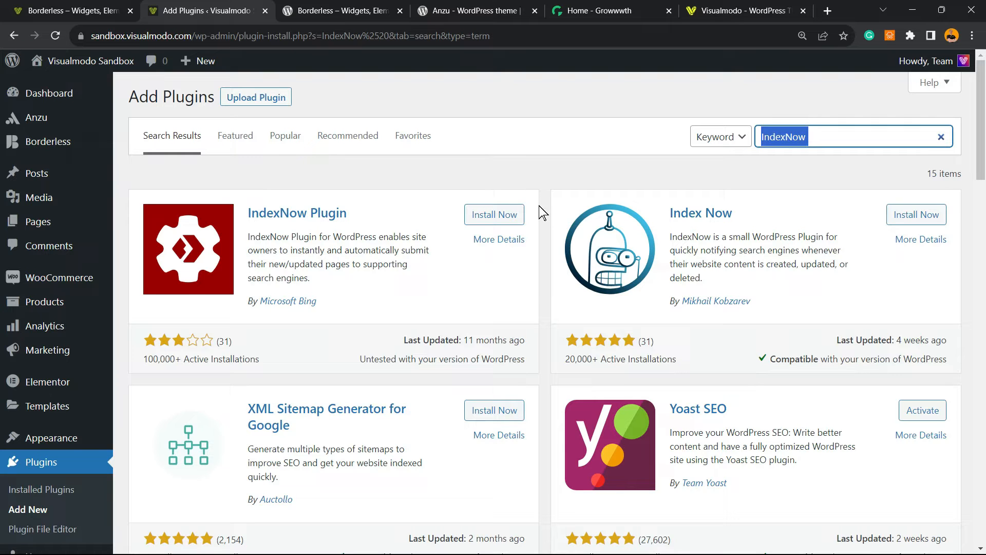
pyautogui.moveTo(527, 196)
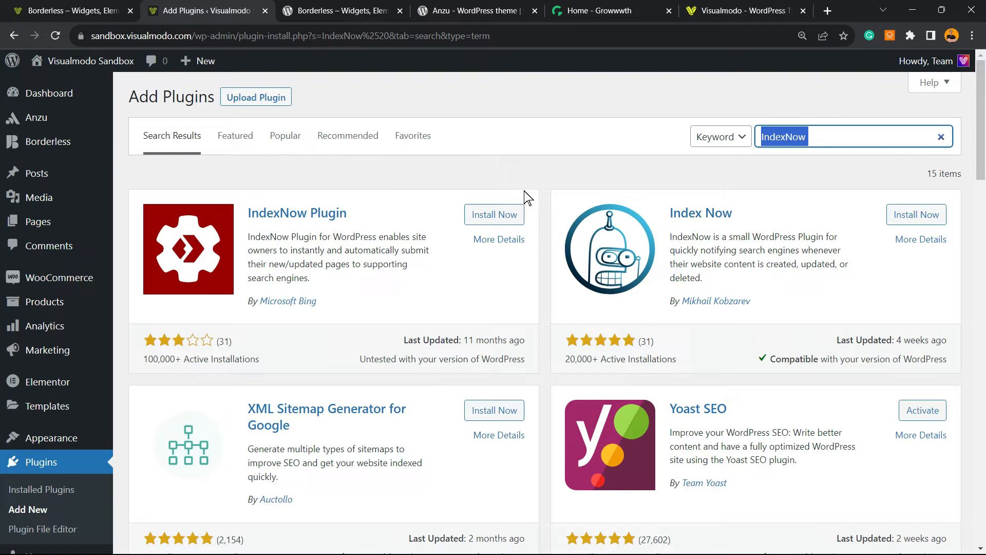
pyautogui.moveTo(522, 196)
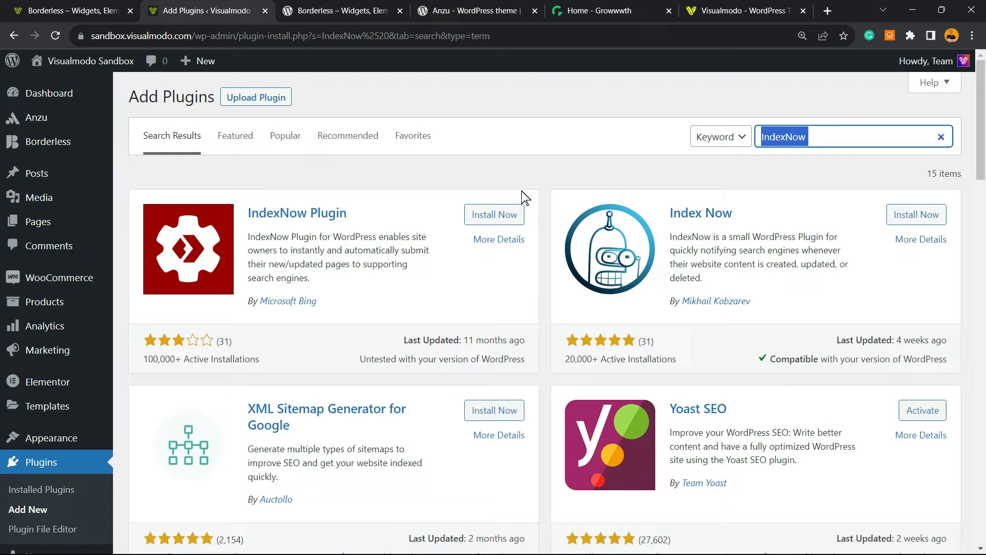
pyautogui.moveTo(543, 188)
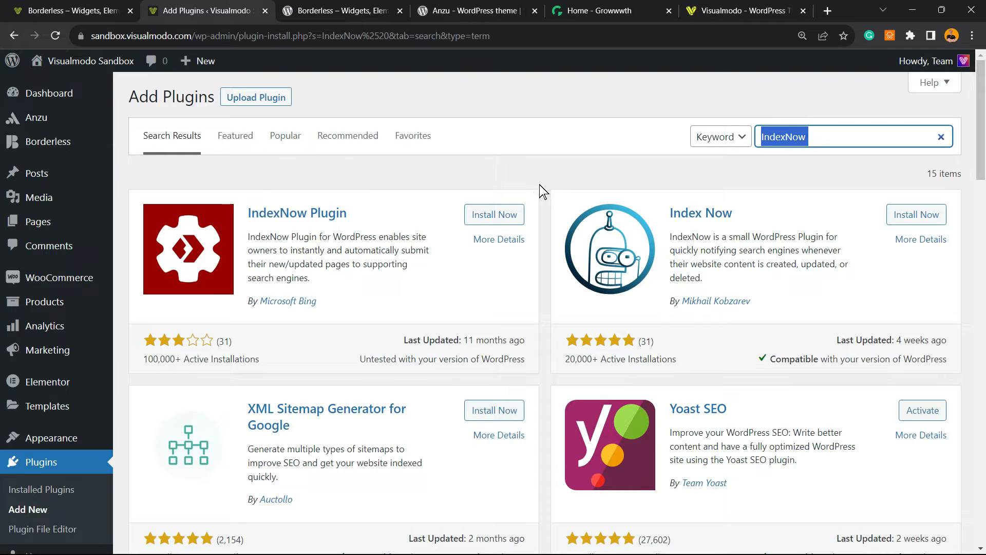
pyautogui.moveTo(523, 196)
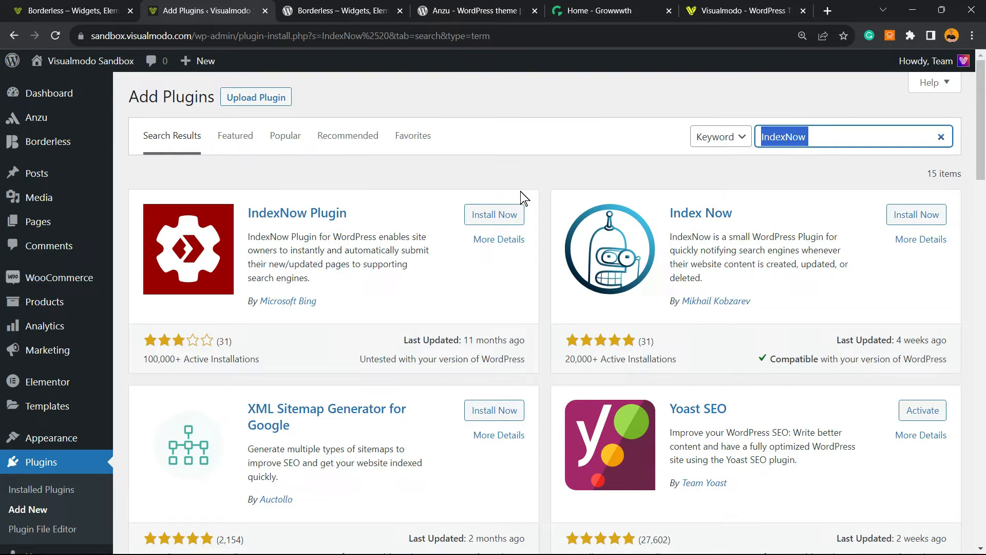
pyautogui.moveTo(510, 202)
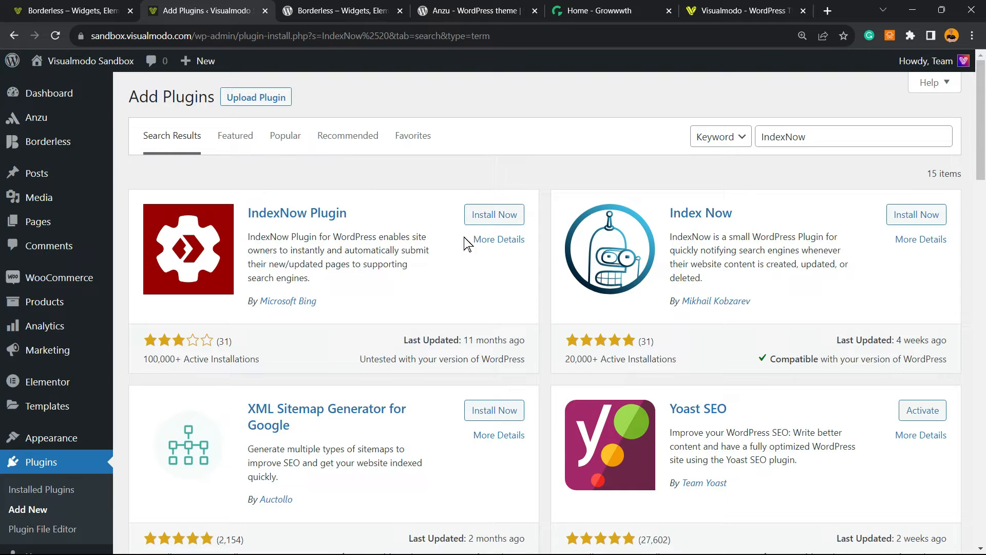
# Install and activate the IndexNow Plugin by Microsoft Bing.
pyautogui.click(493, 213)
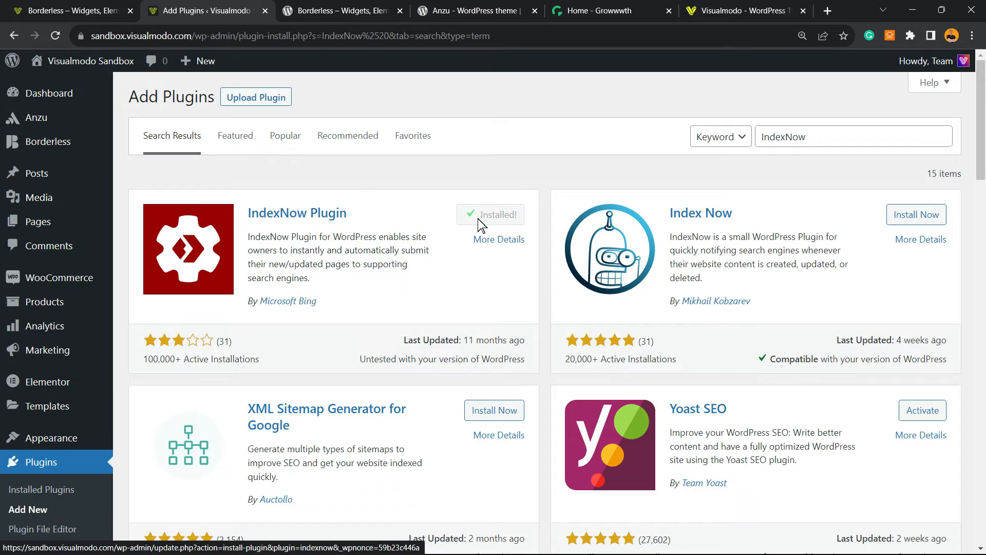
pyautogui.click(501, 215)
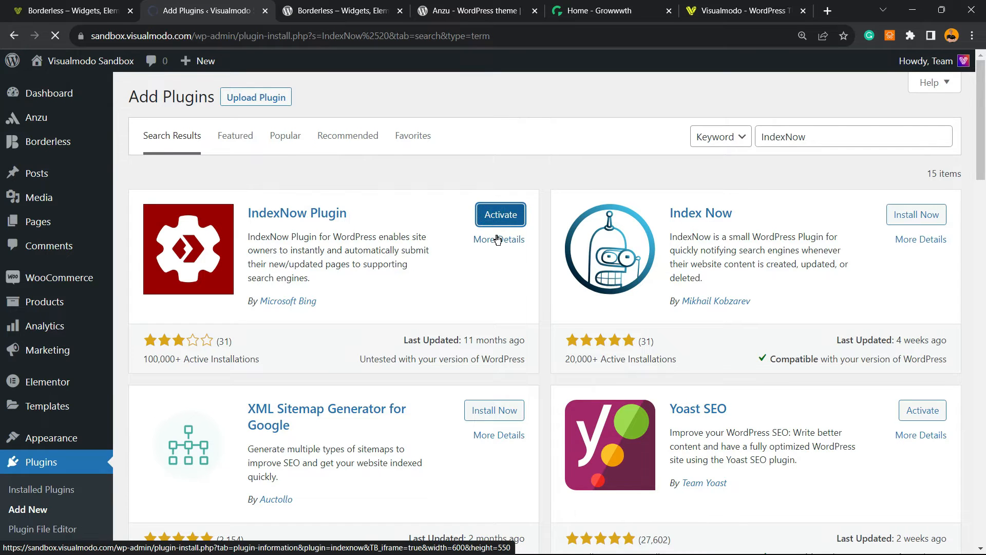
pyautogui.click(500, 214)
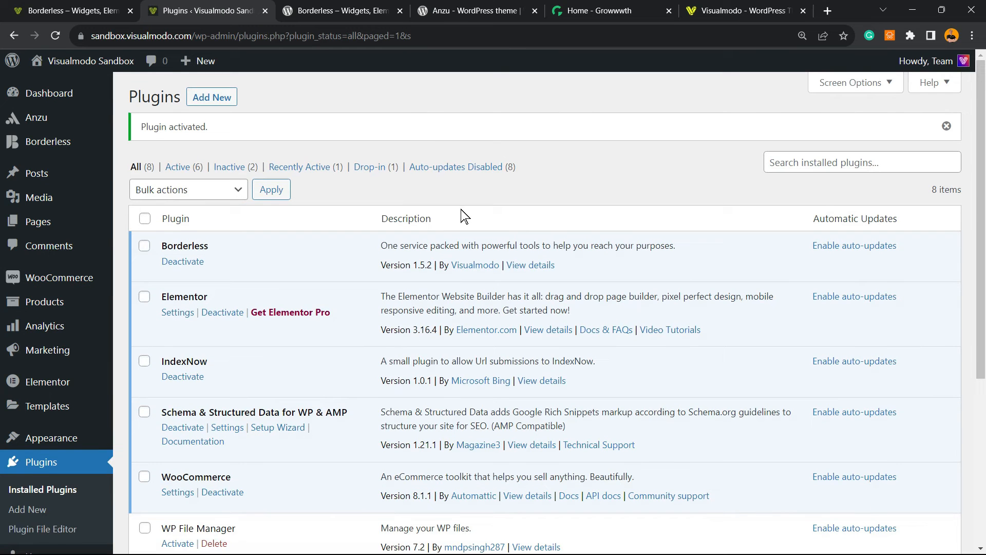
pyautogui.moveTo(224, 315)
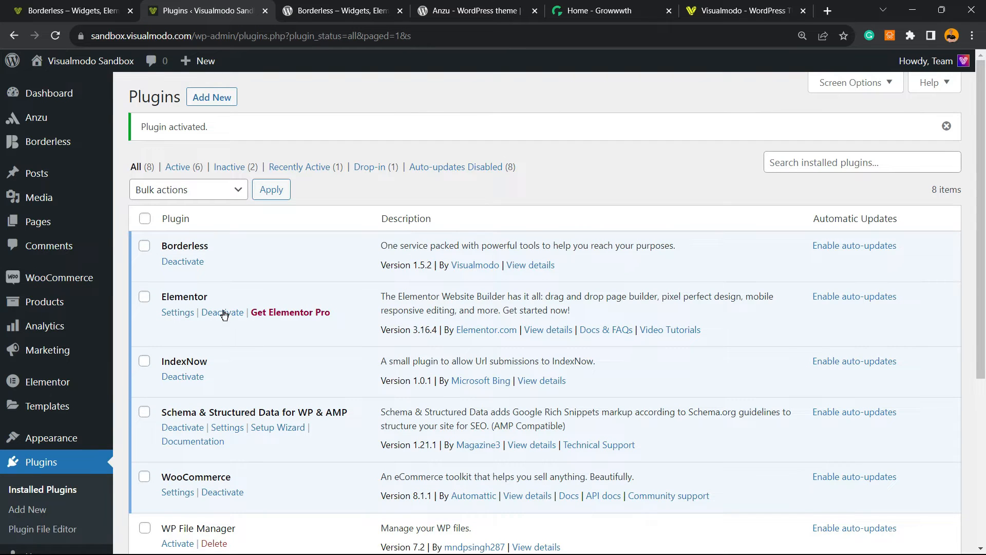
# Go to the IndexNow plugin's welcome page under Settings.
pyautogui.scroll(-3)
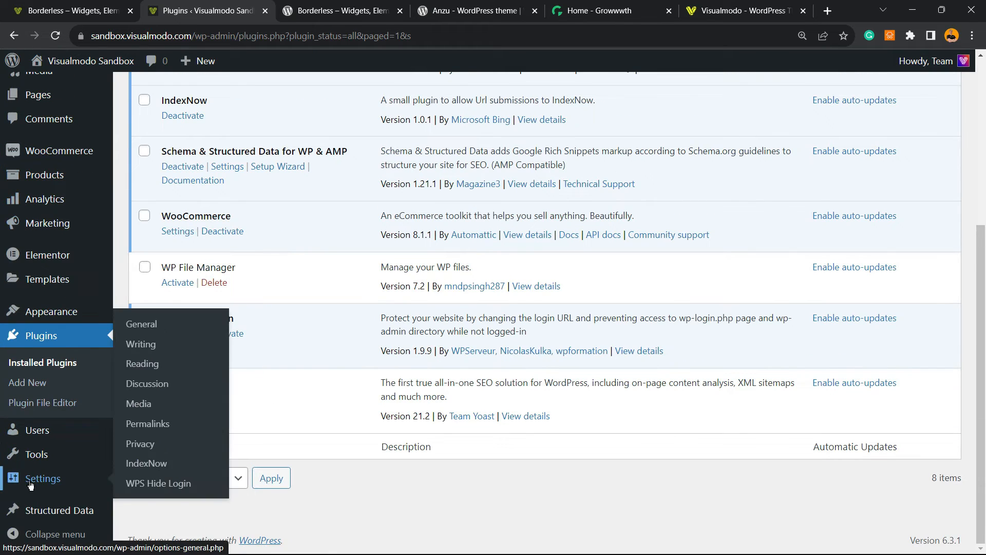
pyautogui.moveTo(174, 463)
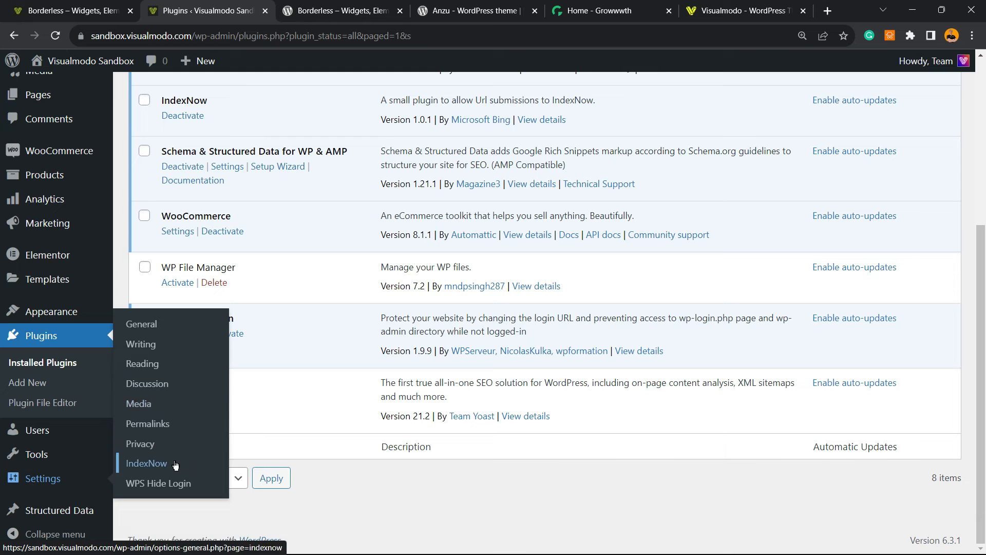
pyautogui.click(146, 463)
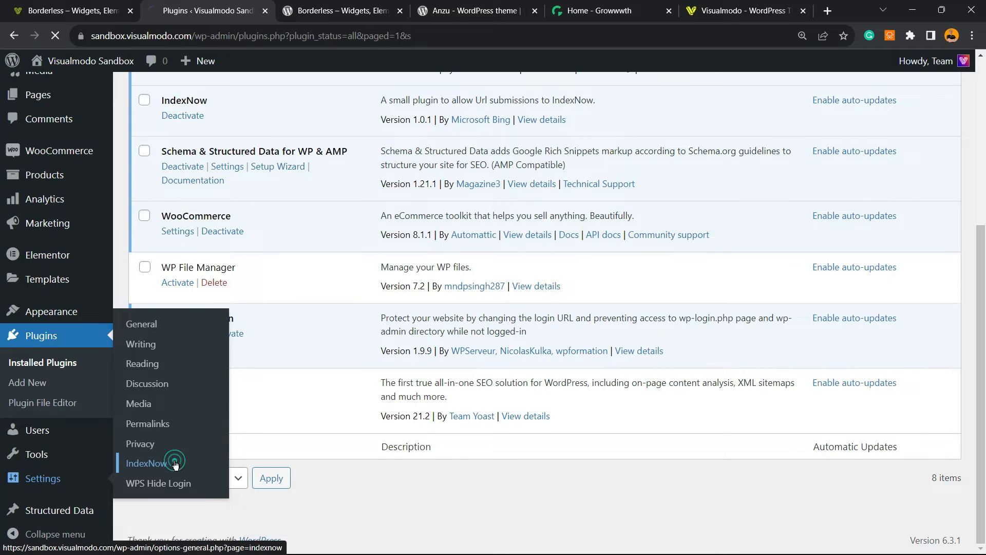
pyautogui.click(145, 462)
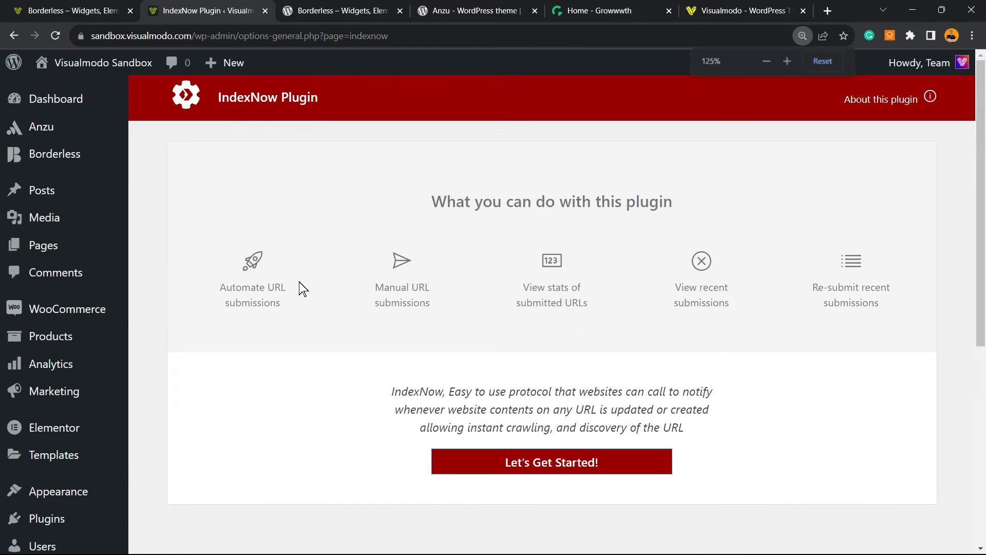
pyautogui.click(787, 60)
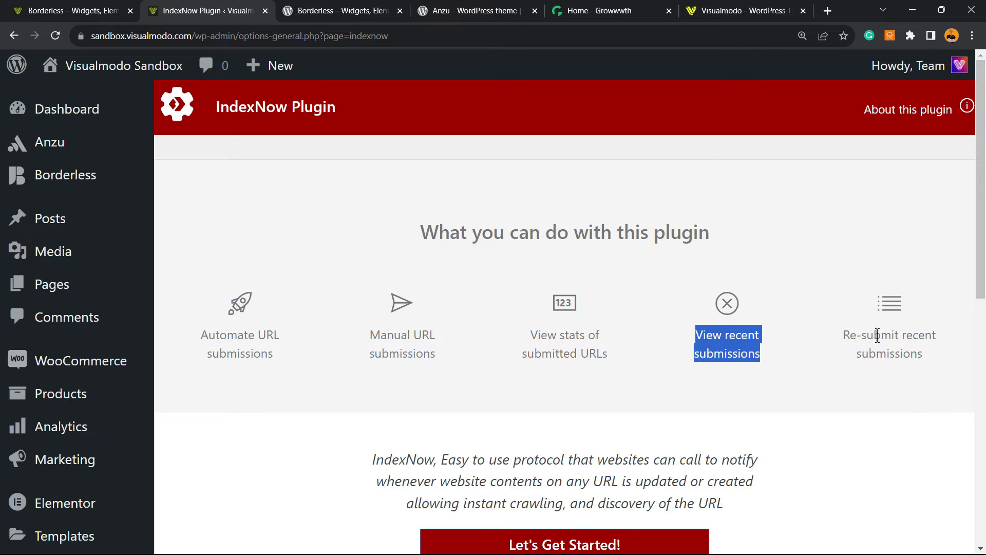
# Read and highlight the IndexNow protocol description, then move down to the get-started prompt.
pyautogui.scroll(-3)
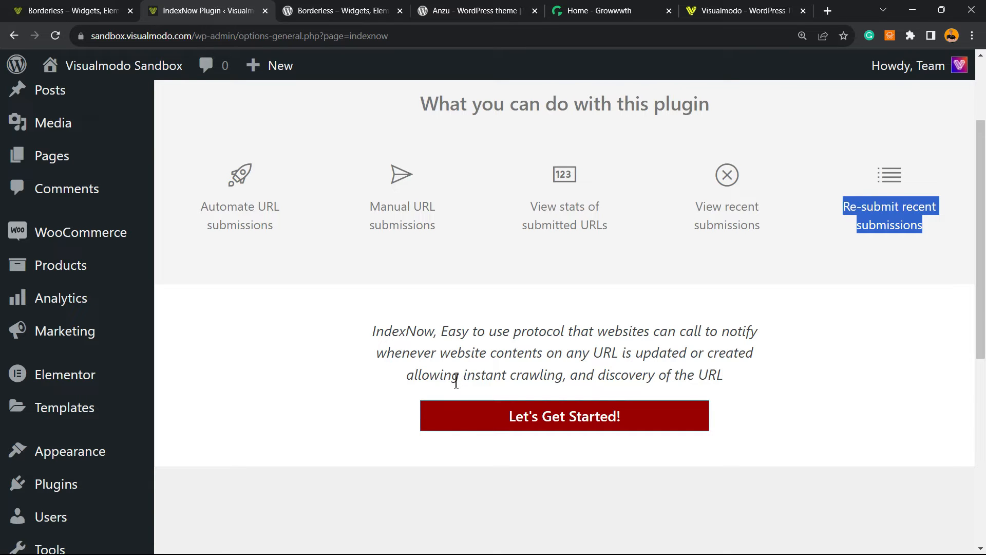
pyautogui.moveTo(487, 367)
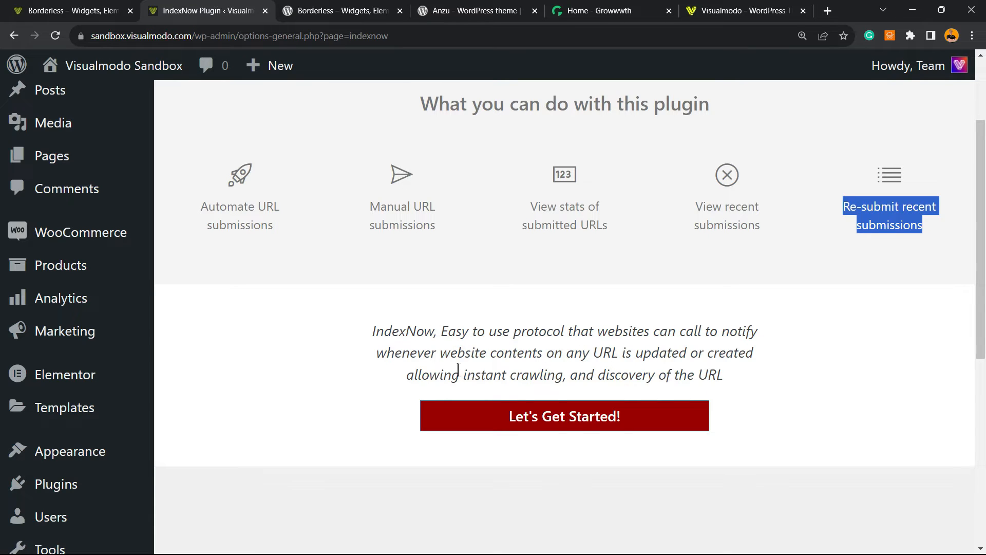
pyautogui.moveTo(372, 331); pyautogui.dragTo(725, 374)
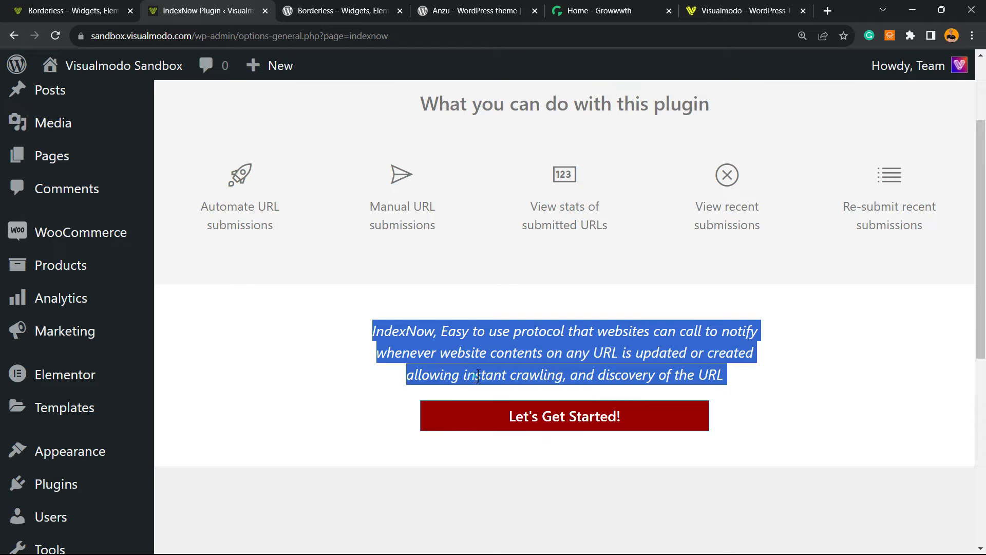
pyautogui.moveTo(463, 374); pyautogui.dragTo(592, 374)
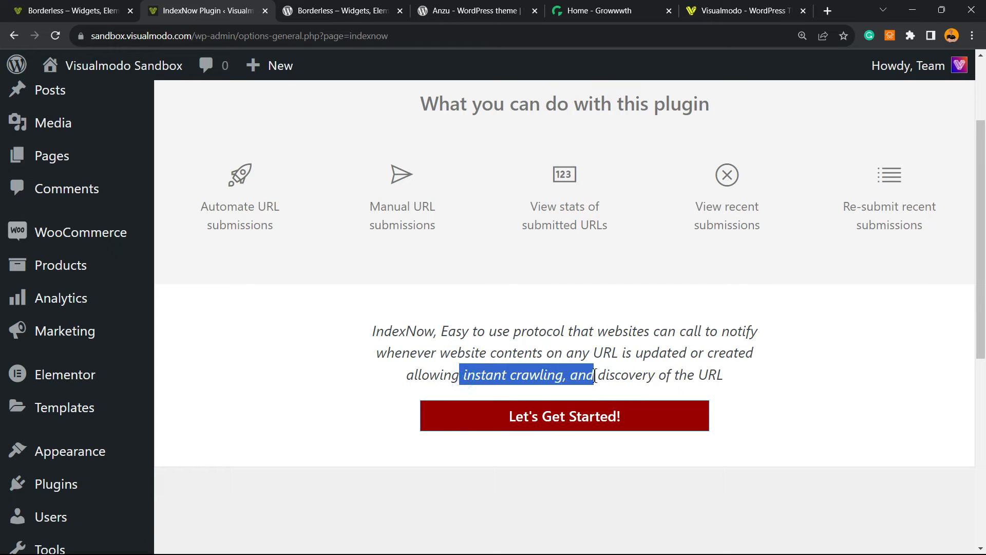
pyautogui.moveTo(591, 374); pyautogui.dragTo(724, 374)
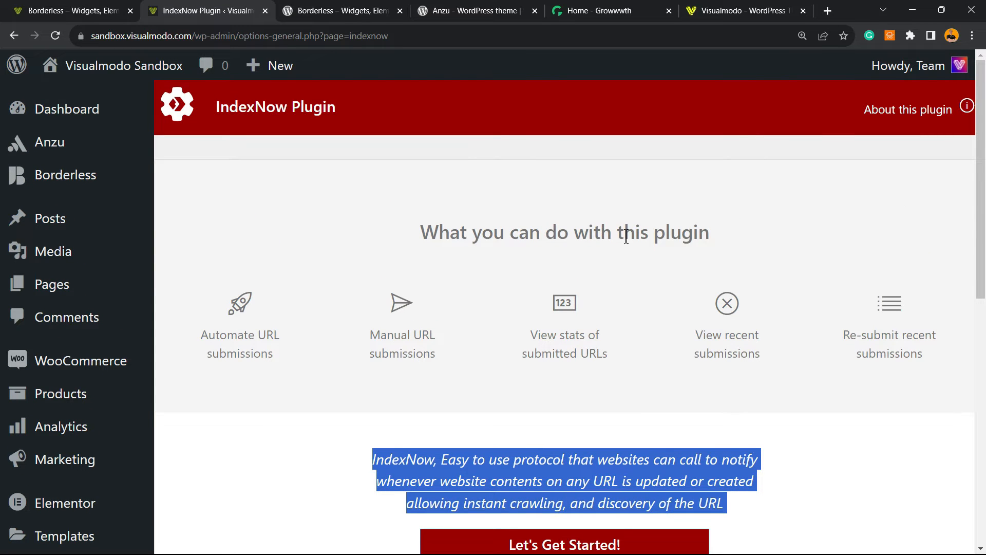
pyautogui.moveTo(632, 236)
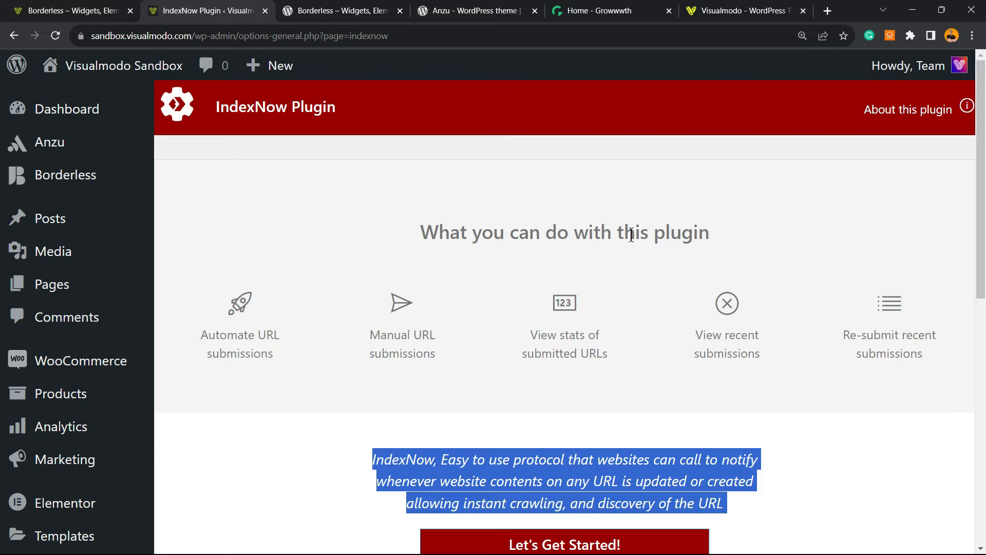
pyautogui.scroll(-3)
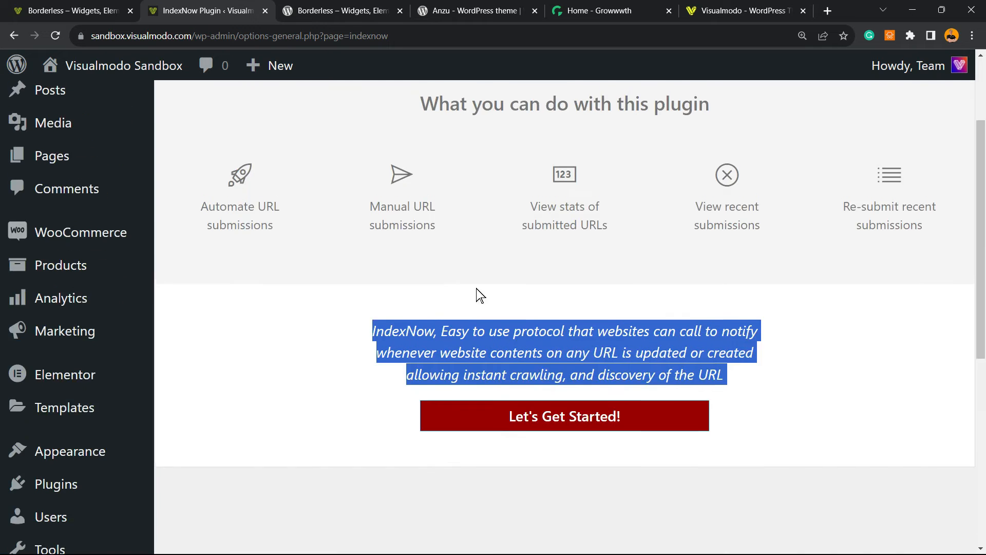
pyautogui.scroll(-3)
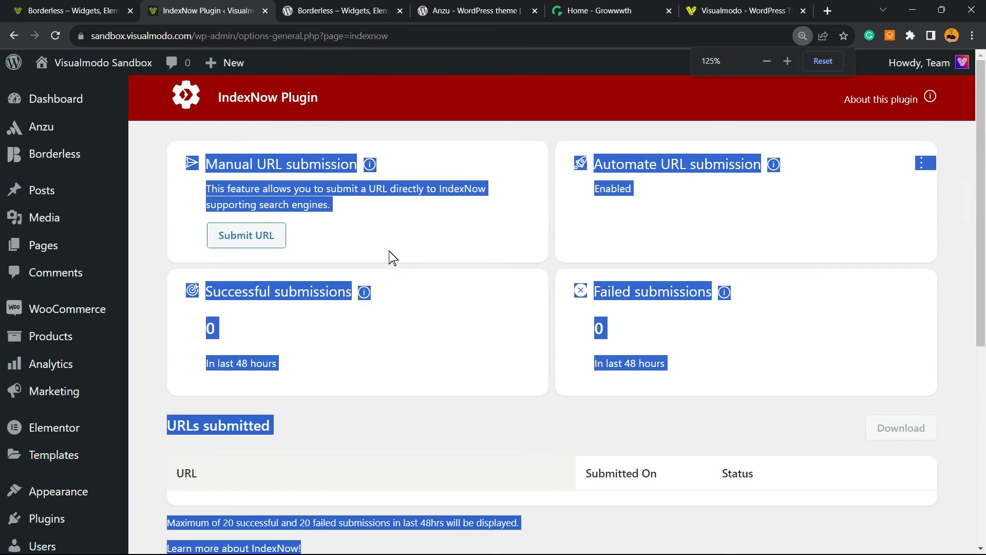
# Enter the IndexNow dashboard, then switch to the Borderless post tab for its address.
pyautogui.click(477, 129)
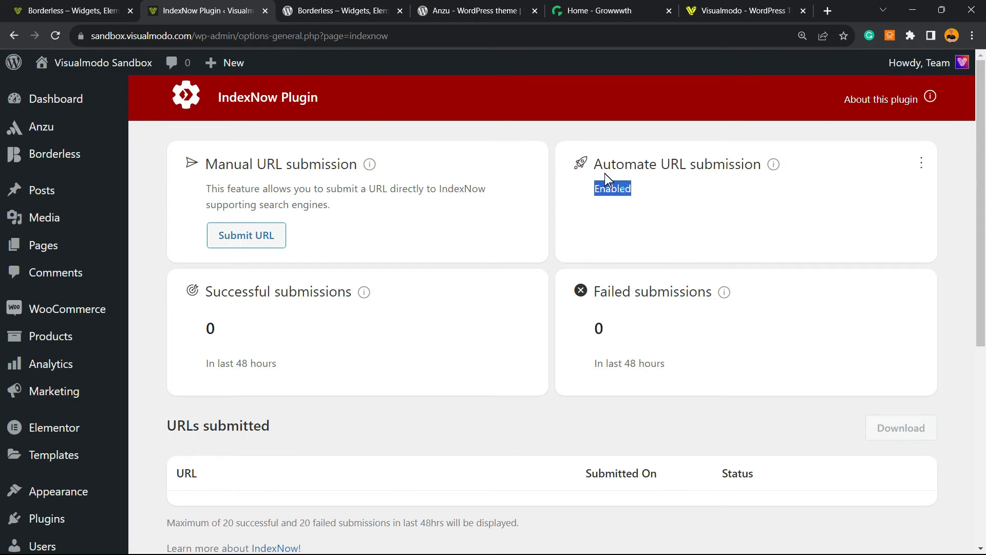
pyautogui.click(346, 10)
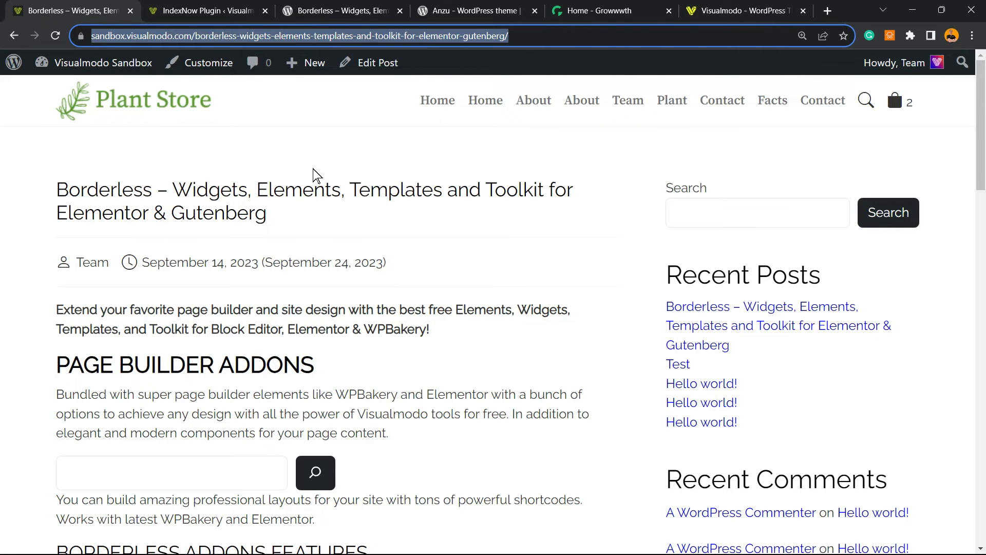
# Submit the Borderless post URL manually through IndexNow and view the one successful submission.
pyautogui.click(204, 10)
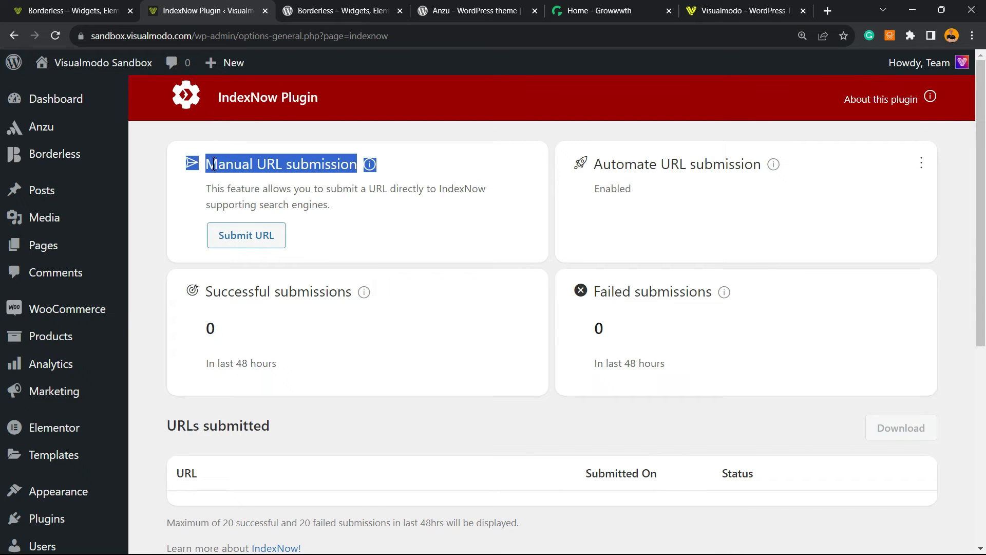
pyautogui.click(259, 234)
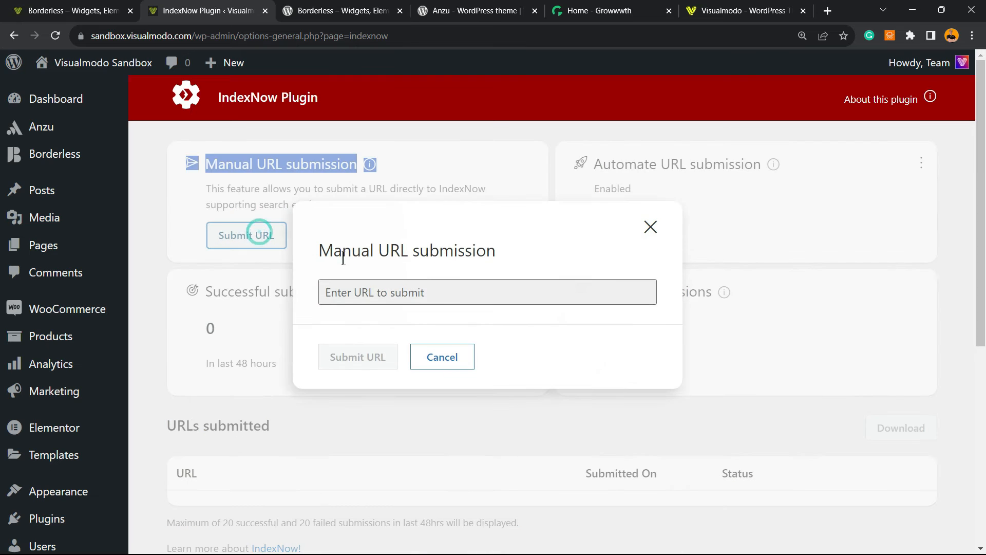
pyautogui.write('dgets-elements-templates-and-toolkit-for-elementor-gutenberg/')
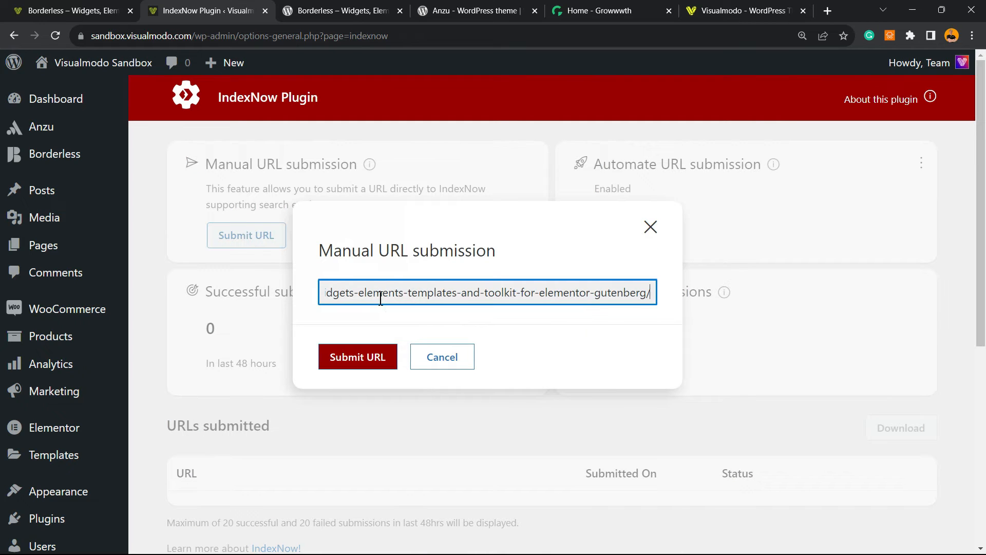
pyautogui.moveTo(355, 345)
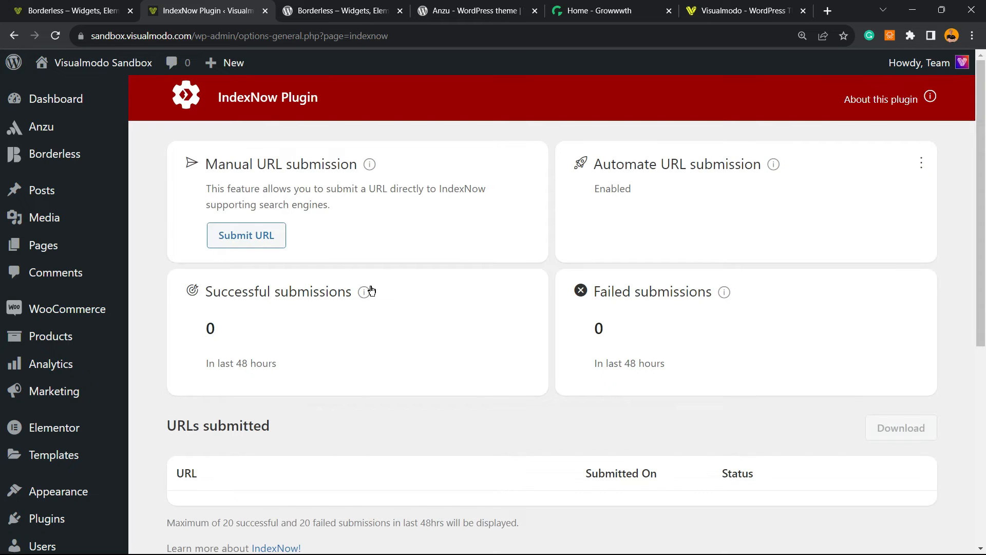
pyautogui.click(247, 234)
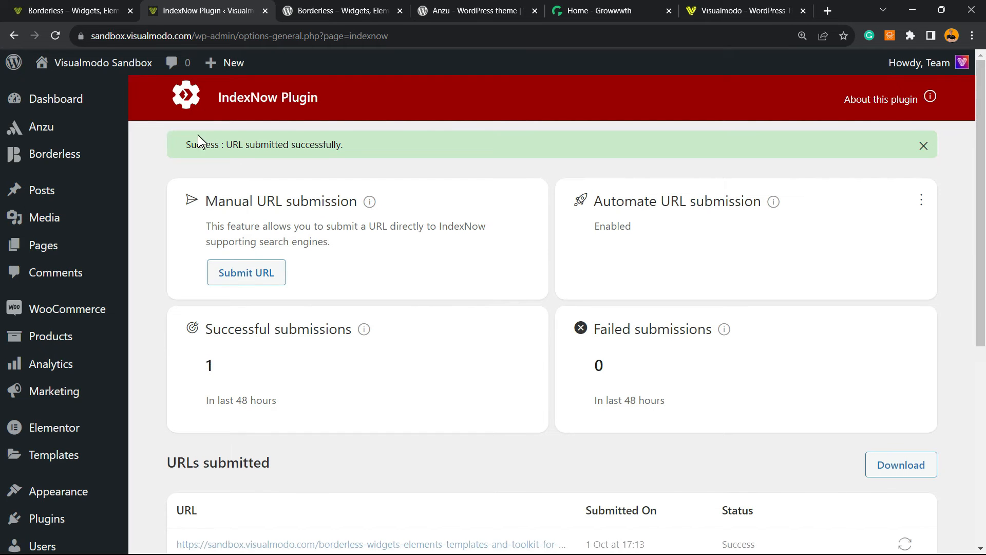
pyautogui.scroll(-3)
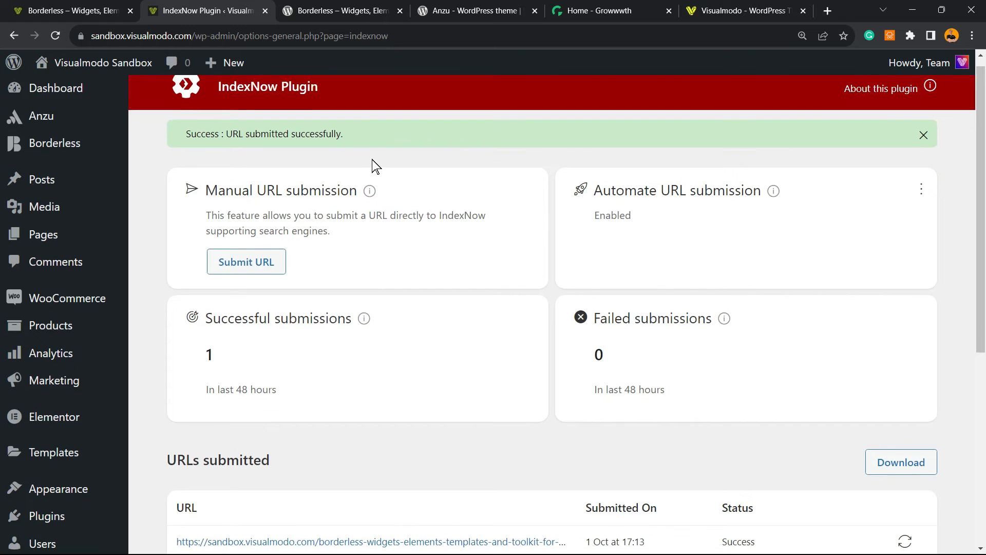
pyautogui.scroll(-3)
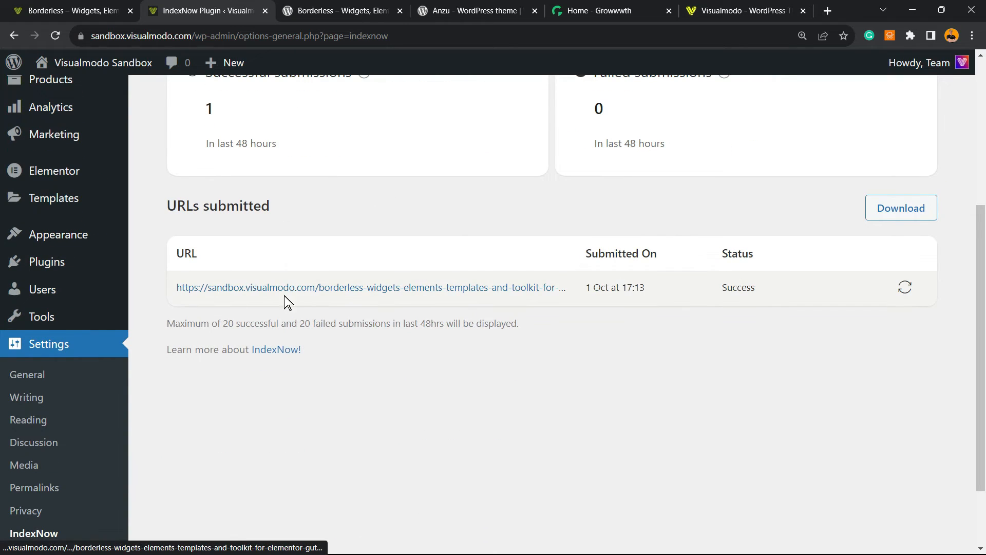
pyautogui.moveTo(668, 313)
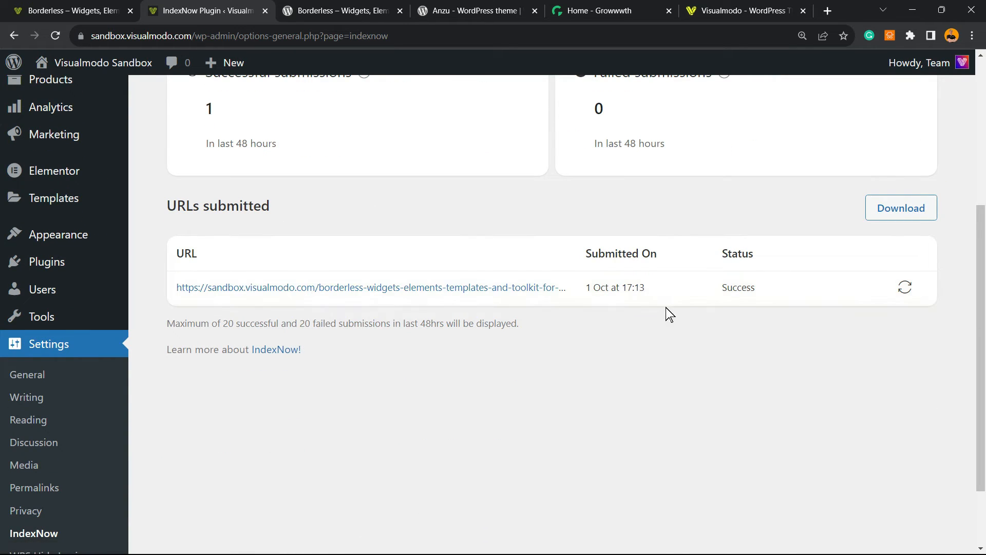
pyautogui.moveTo(596, 327)
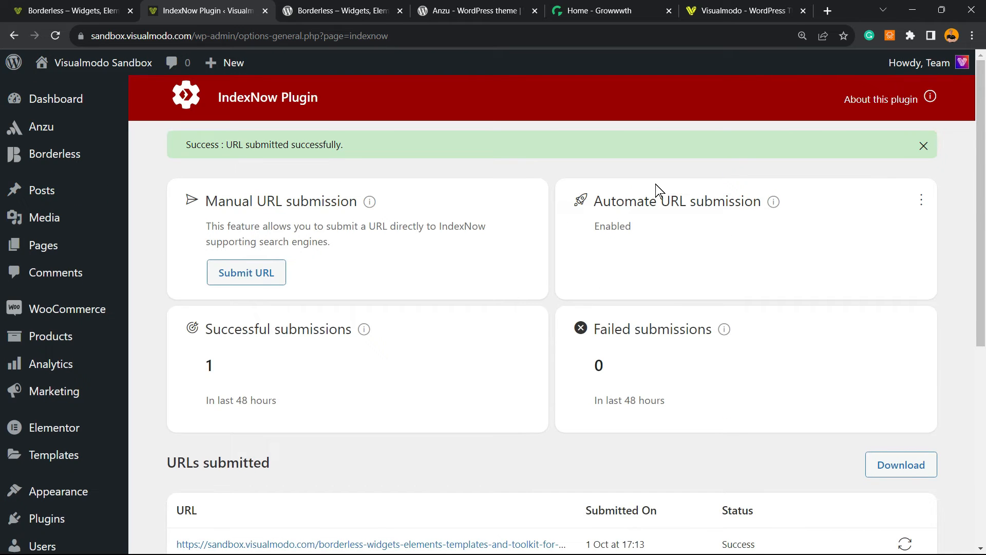
pyautogui.moveTo(657, 219)
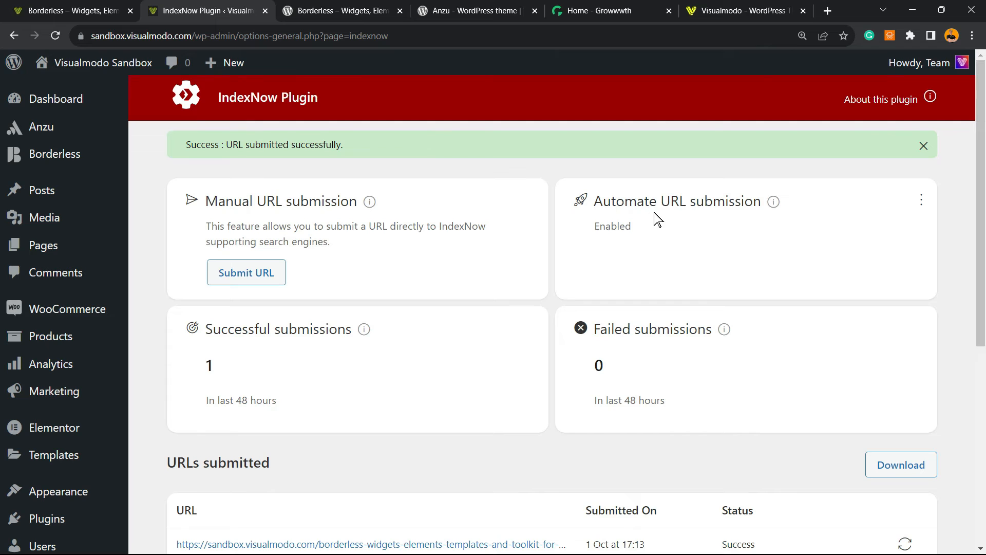
pyautogui.moveTo(621, 225)
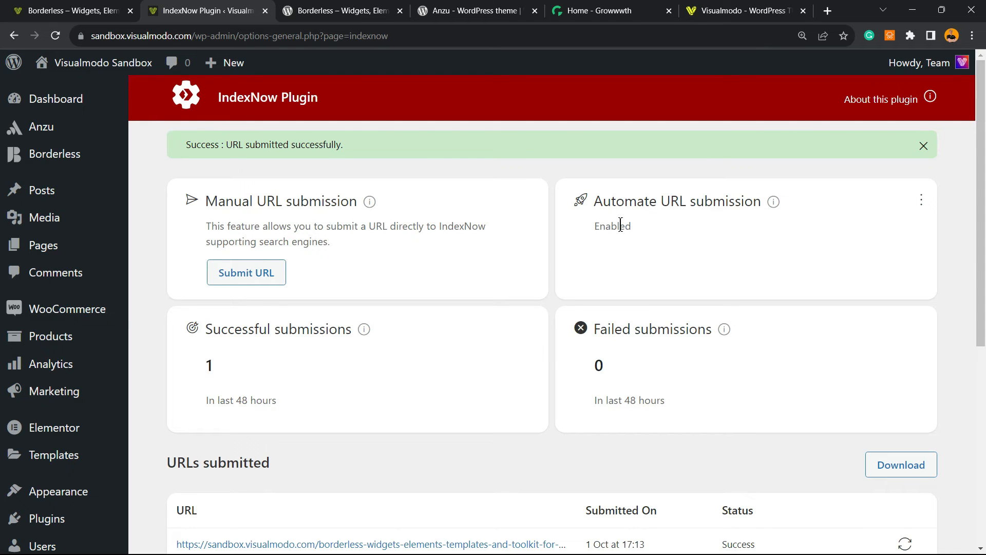
pyautogui.moveTo(357, 262)
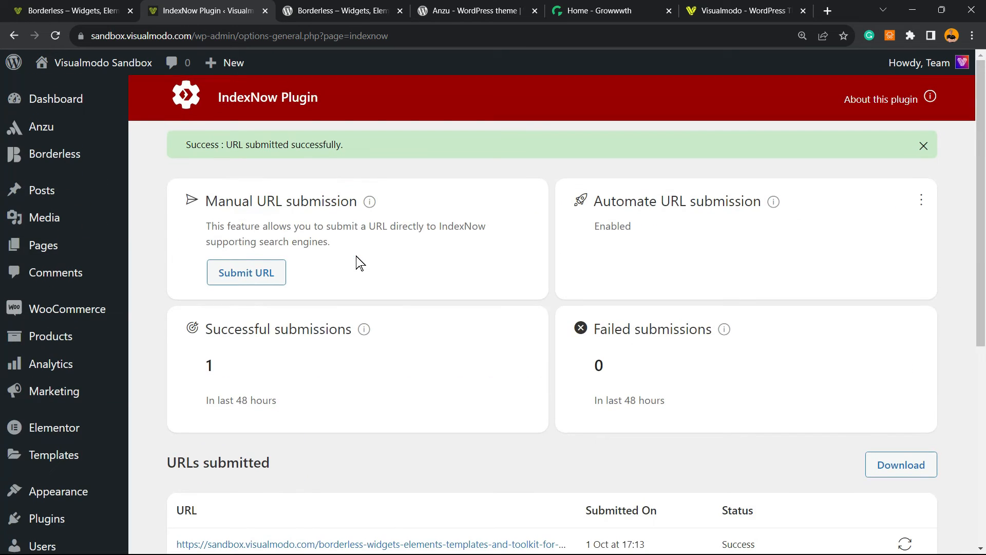
pyautogui.moveTo(298, 255)
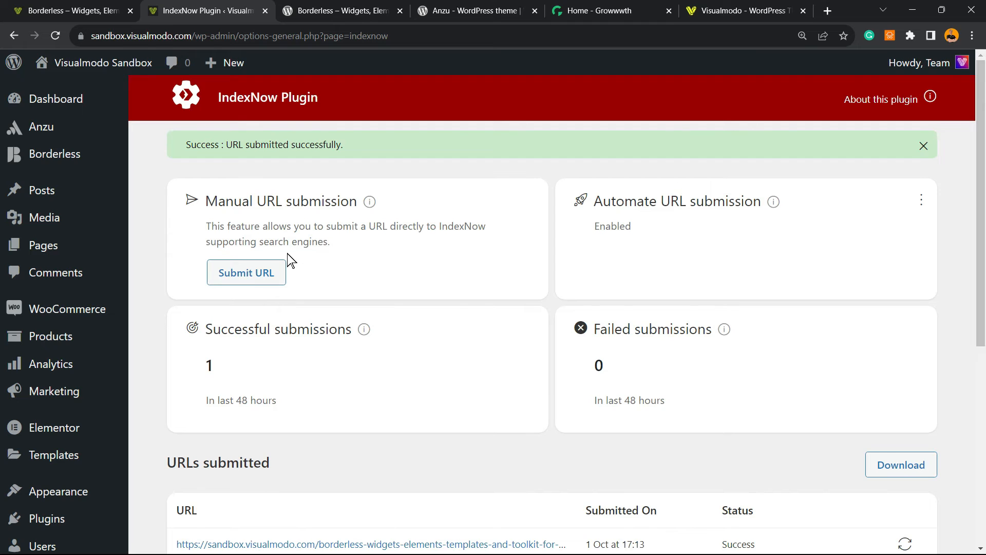
pyautogui.moveTo(300, 220)
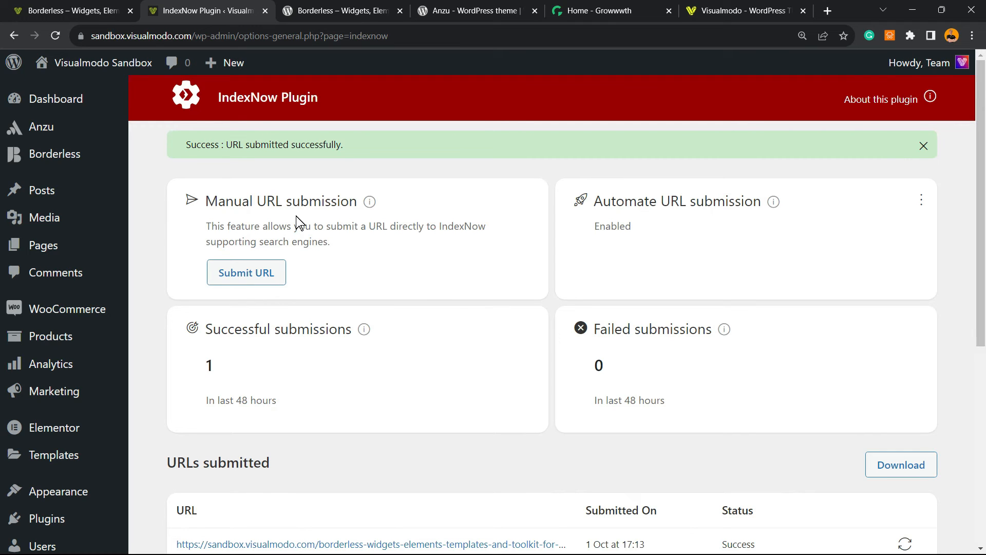
pyautogui.moveTo(310, 223)
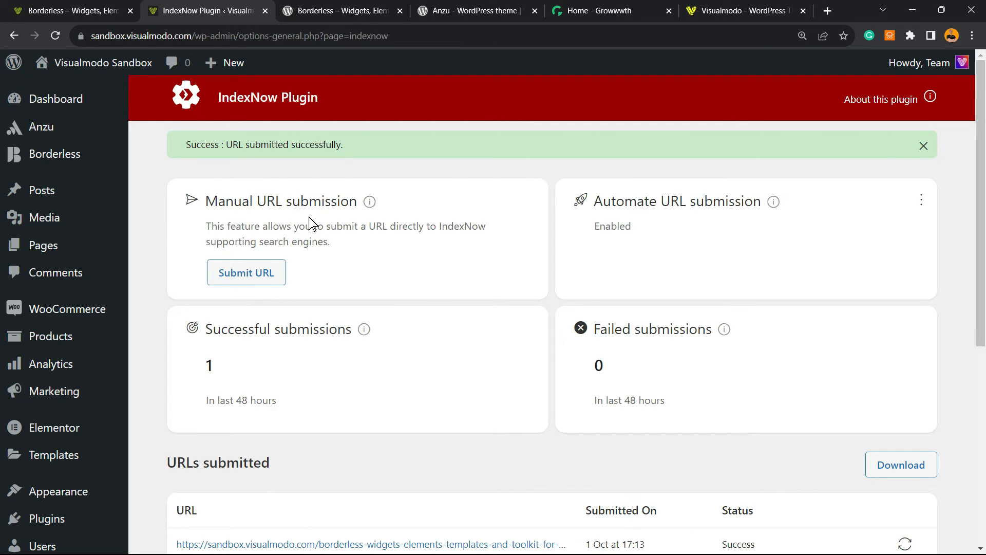
pyautogui.moveTo(369, 202)
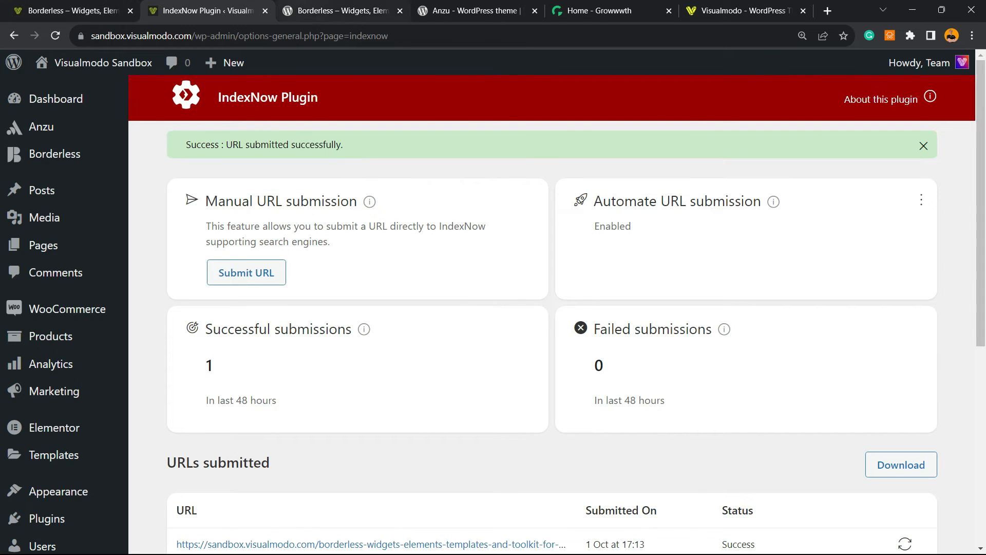
# Switch to the Borderless plugin page on wordpress.org.
pyautogui.click(346, 11)
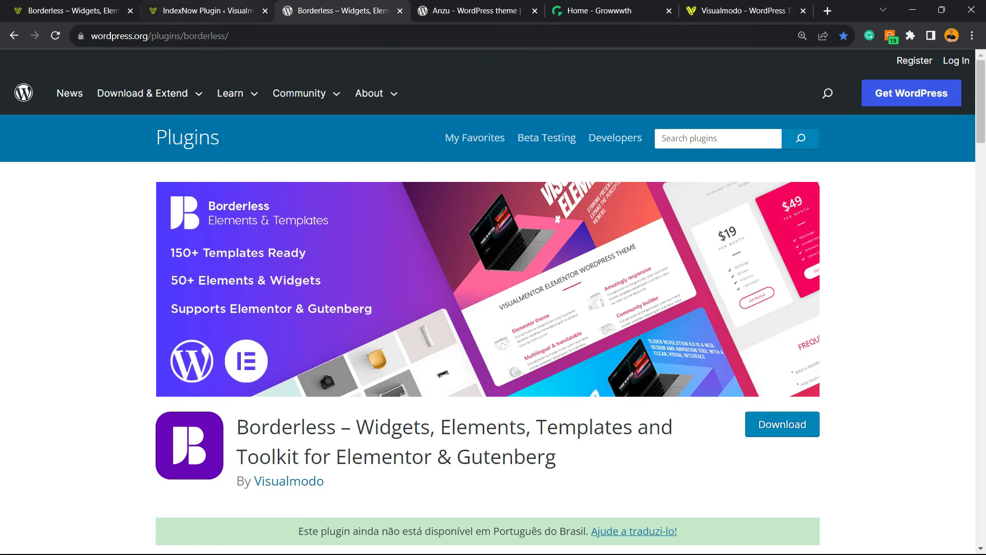
# Select the Borderless plugin title, view the Anzu theme page, then land on the Growwwth home page.
pyautogui.click(201, 10)
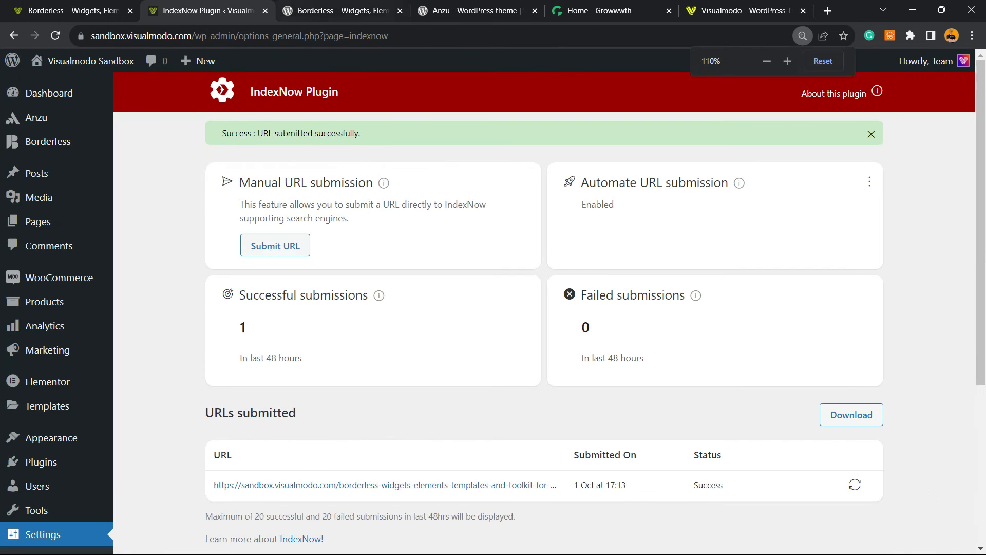
pyautogui.click(347, 10)
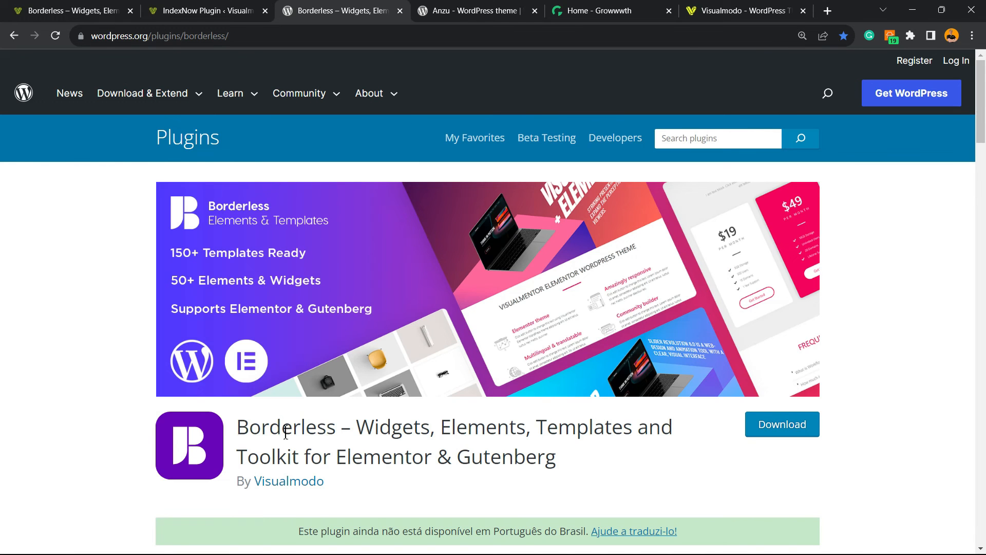
pyautogui.tripleClick(395, 430)
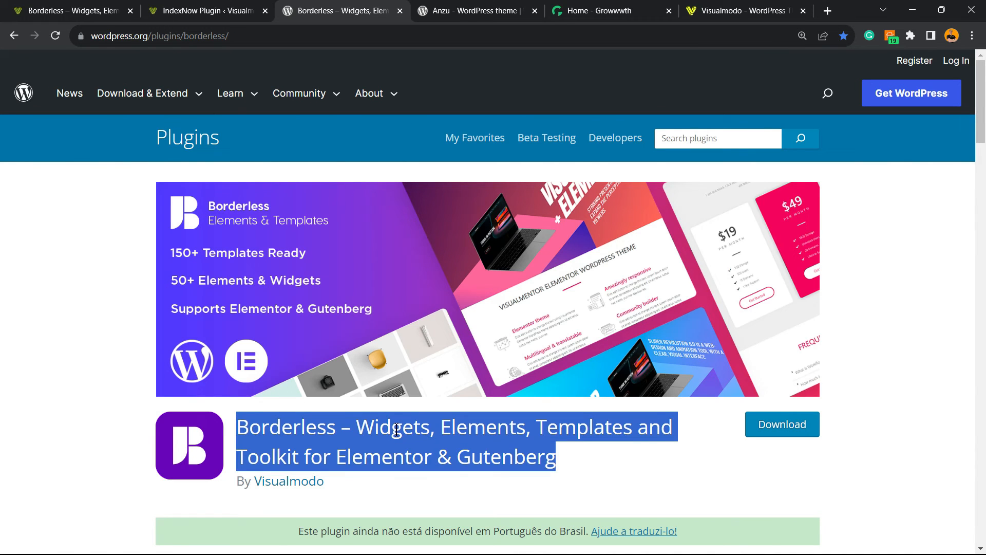
pyautogui.moveTo(359, 407)
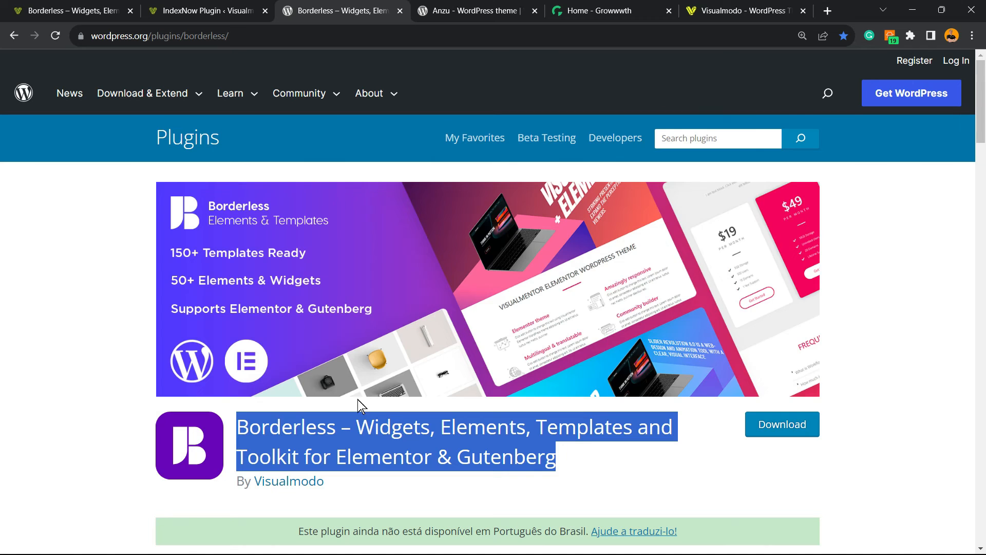
pyautogui.click(474, 10)
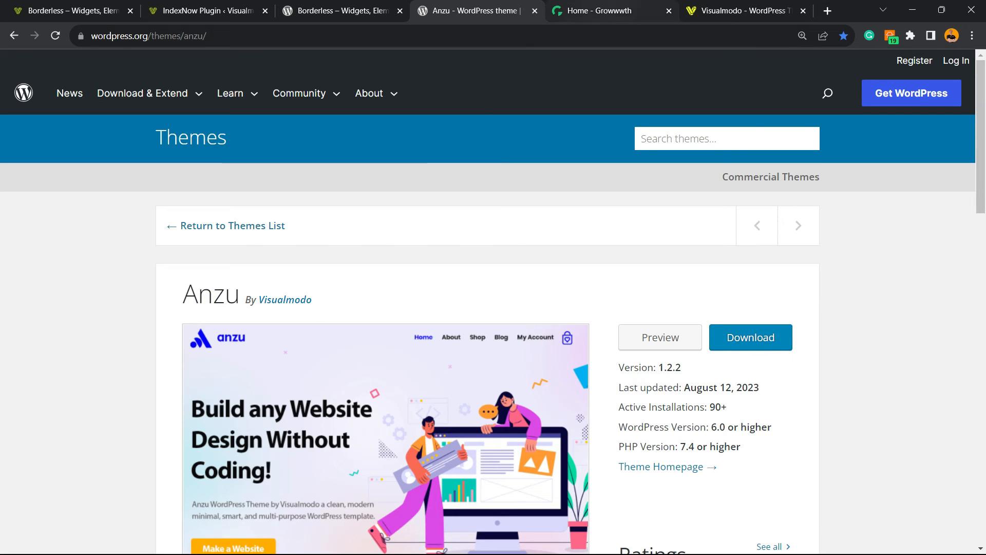
pyautogui.click(600, 10)
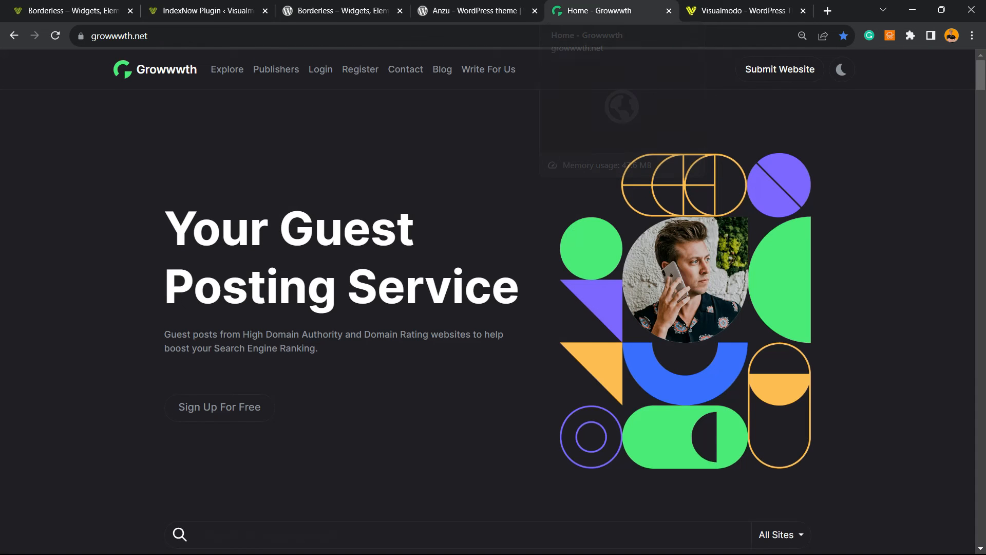
# Browse Growwwth's publisher site cards, then switch to the Visualmodo home page.
pyautogui.click(123, 36)
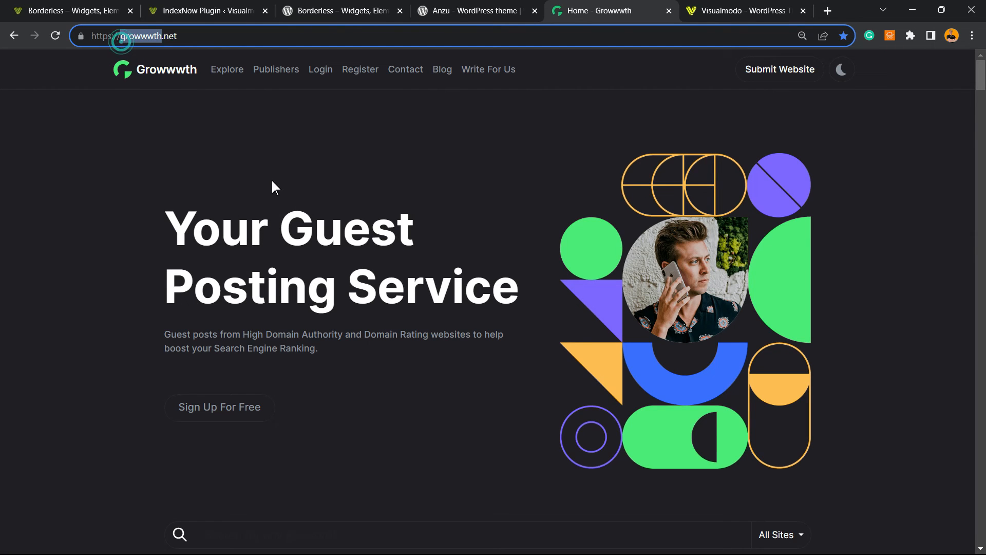
pyautogui.scroll(-3)
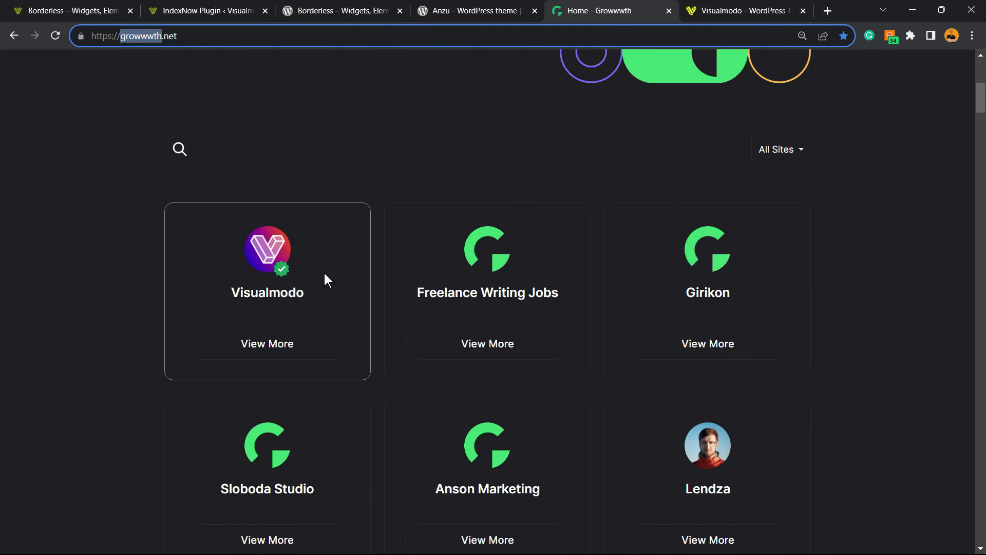
pyautogui.scroll(-3)
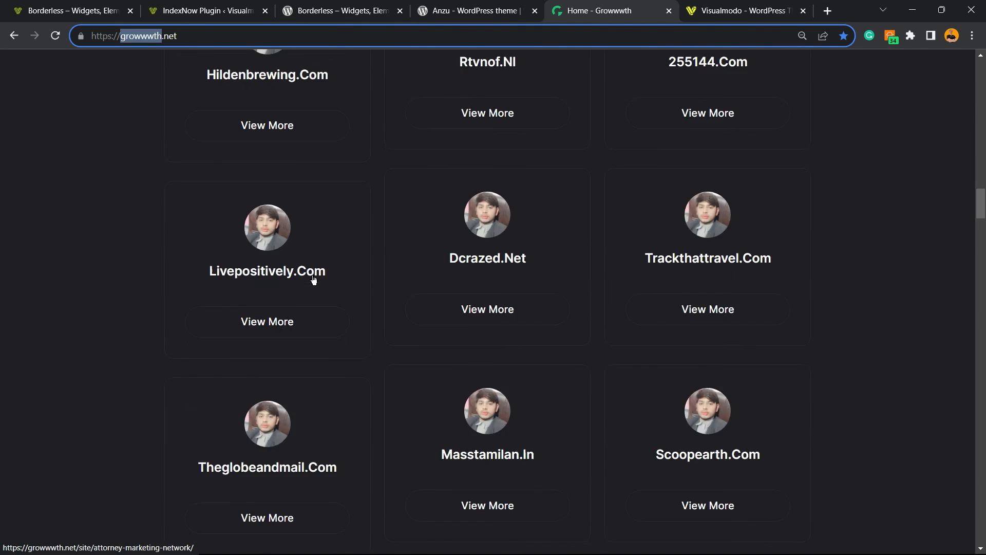
pyautogui.click(751, 10)
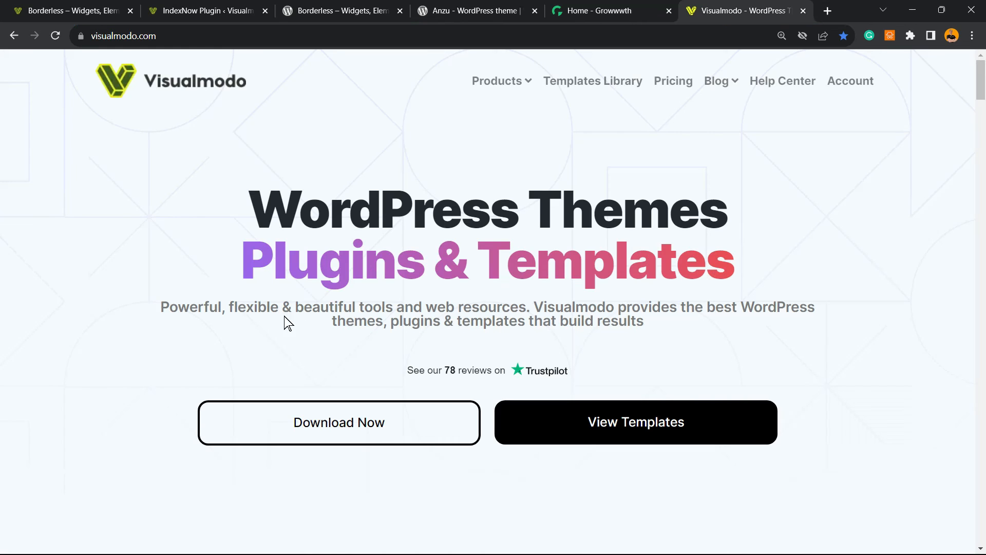
# Highlight the homepage tagline and go to Visualmodo's Templates Library.
pyautogui.moveTo(161, 306); pyautogui.dragTo(643, 320)
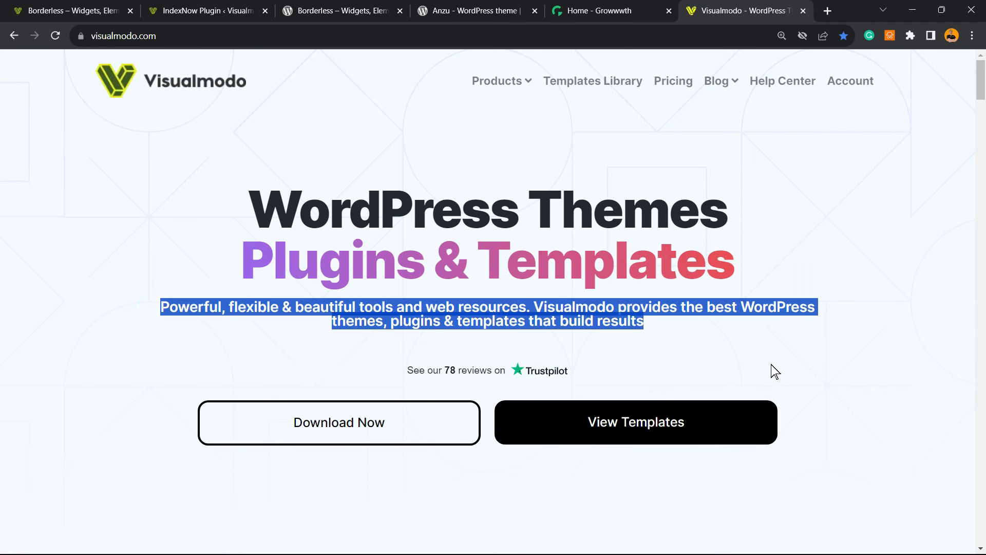
pyautogui.click(593, 80)
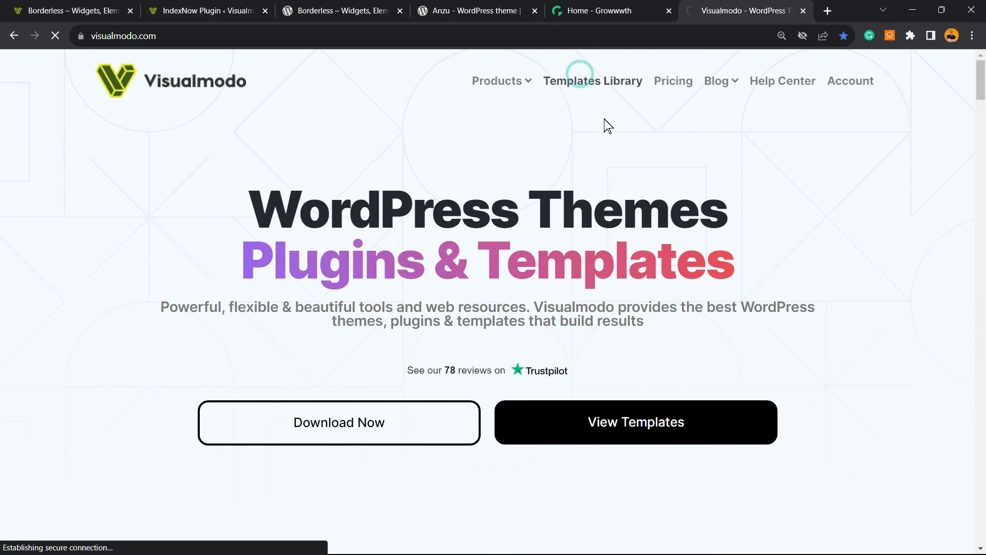
pyautogui.click(593, 80)
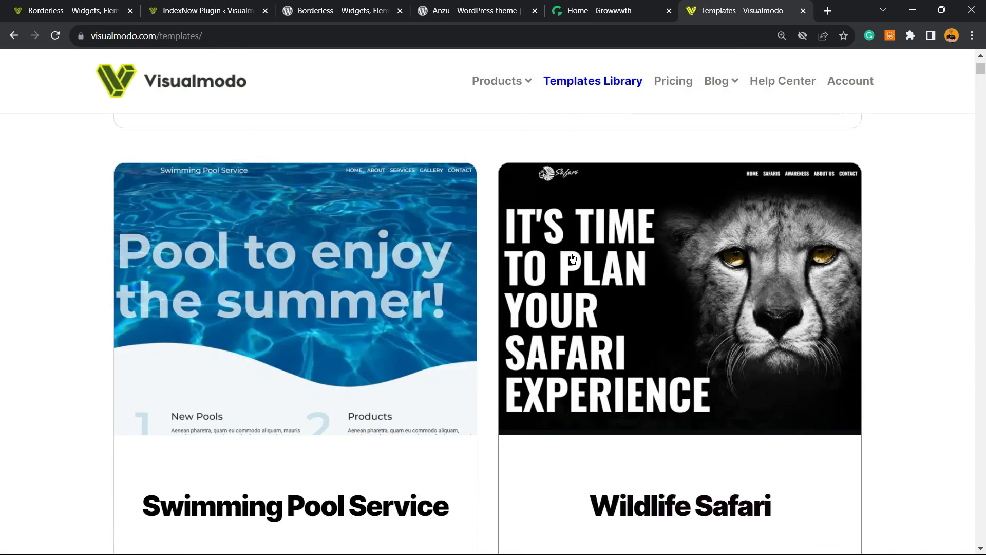
# Browse down through the template cards, past Coach and Construction 2.
pyautogui.scroll(-3)
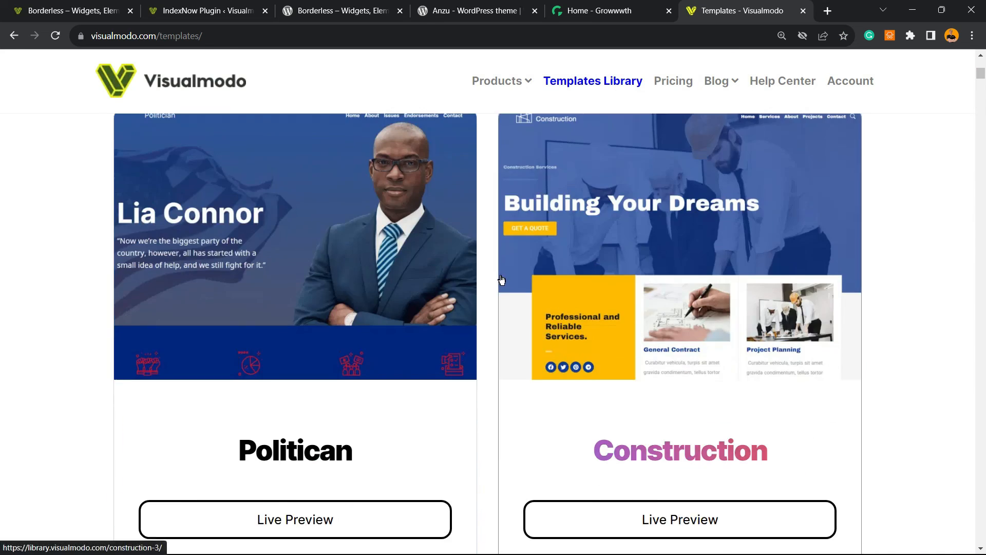
pyautogui.scroll(-3)
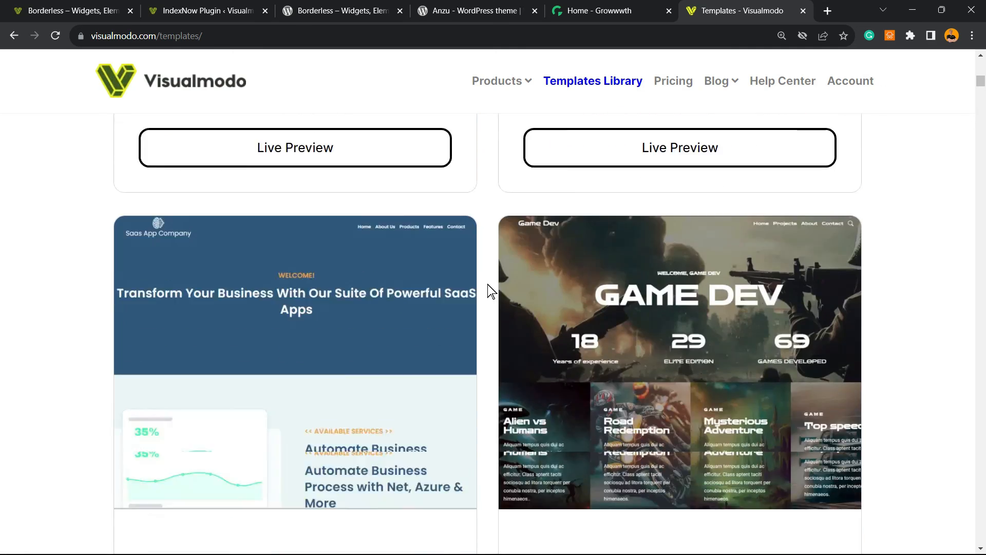
pyautogui.scroll(-3)
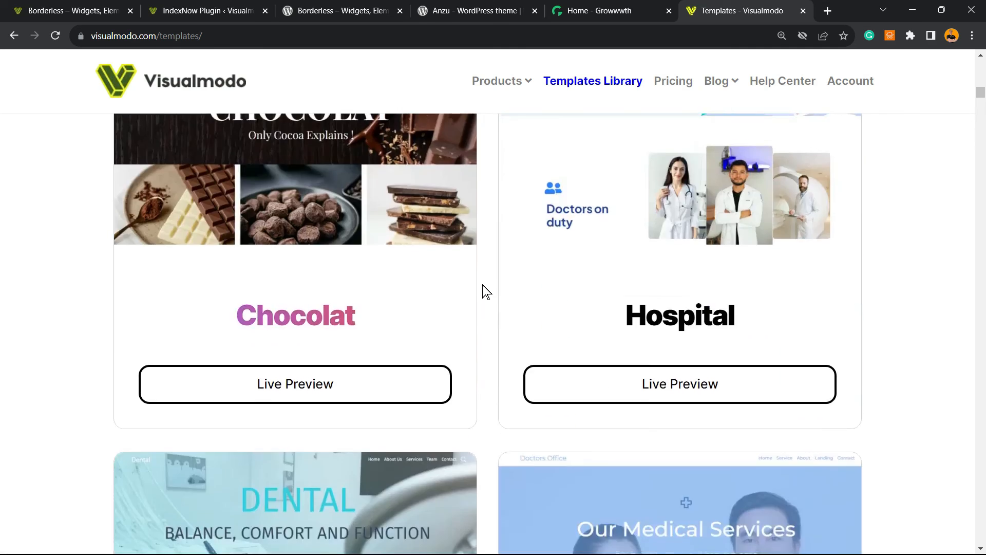
pyautogui.scroll(-3)
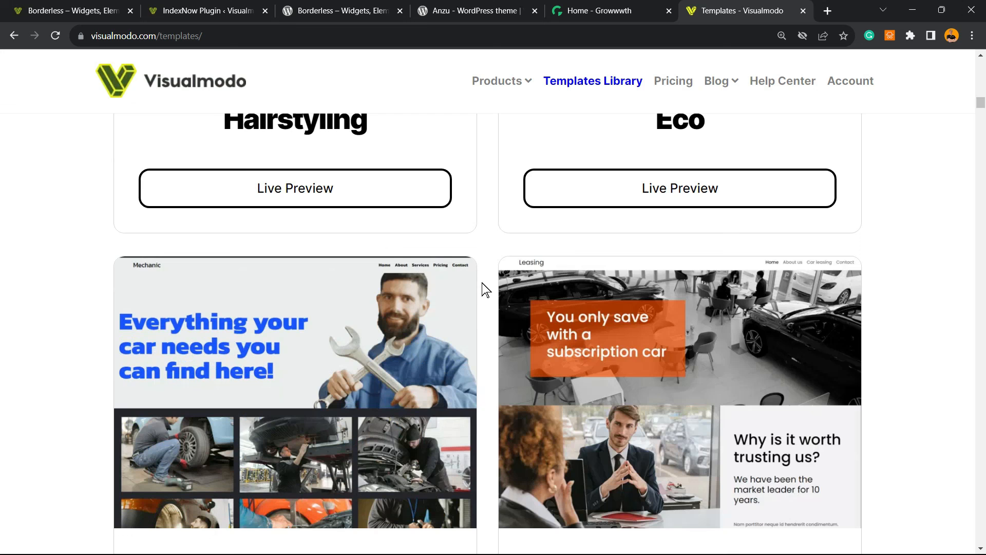
pyautogui.moveTo(497, 259)
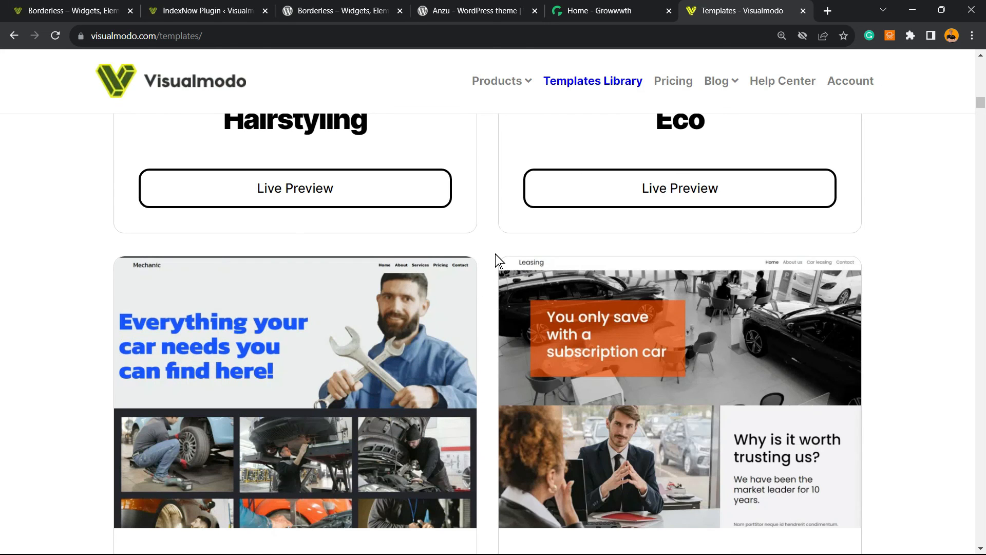
pyautogui.scroll(-3)
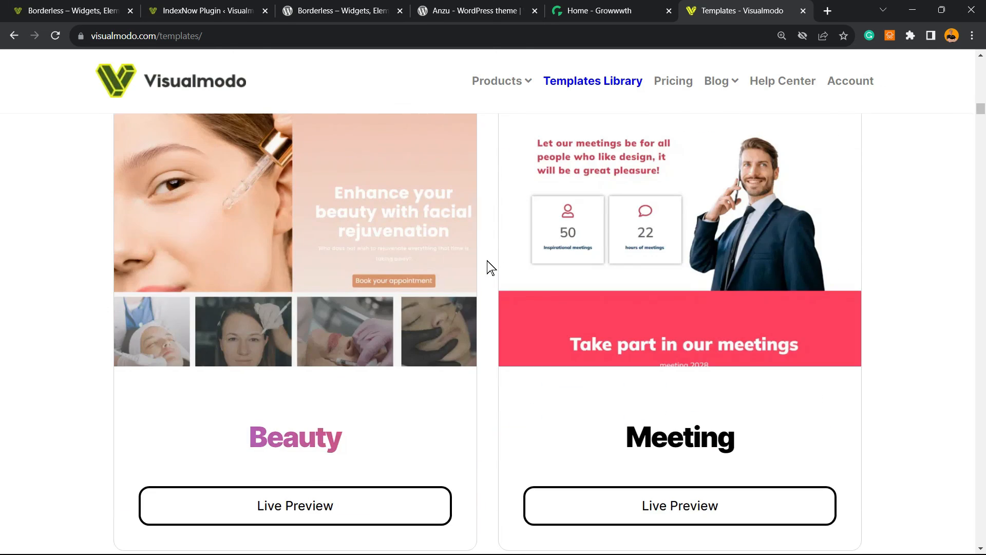
pyautogui.scroll(-3)
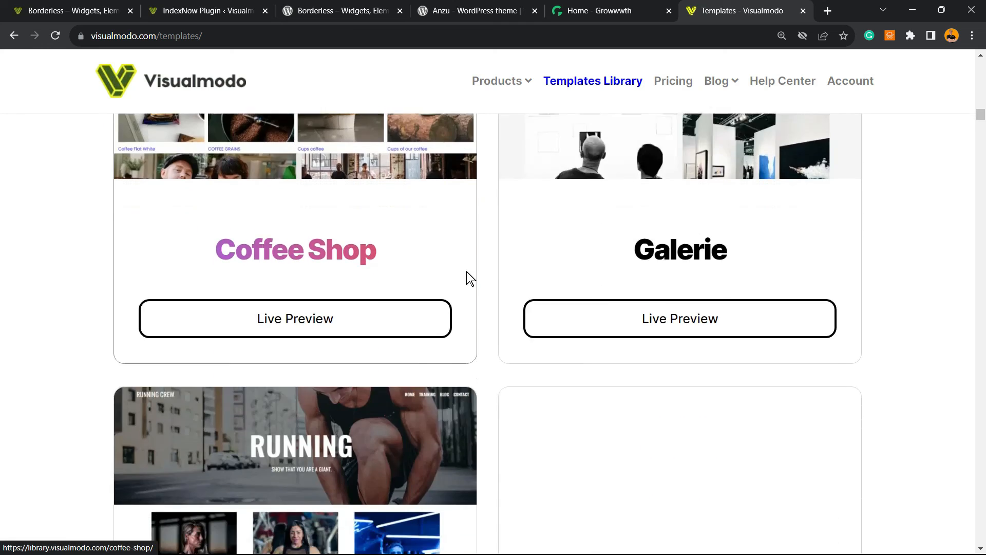
pyautogui.scroll(-3)
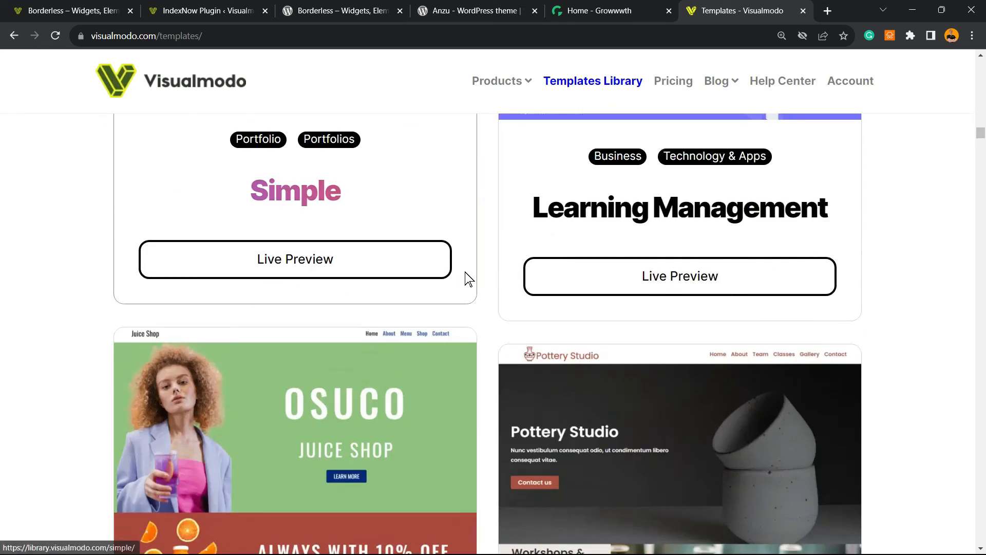
pyautogui.scroll(-3)
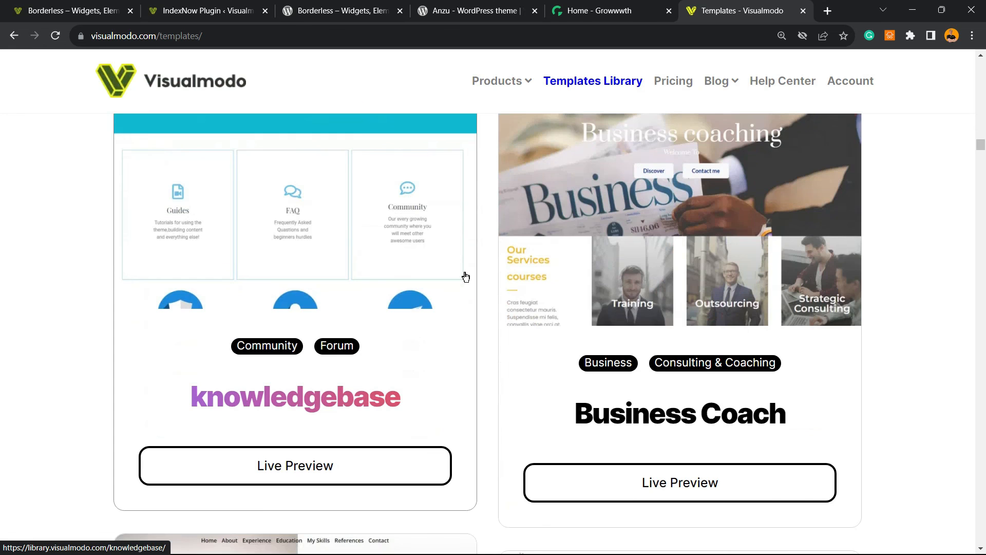
pyautogui.scroll(-3)
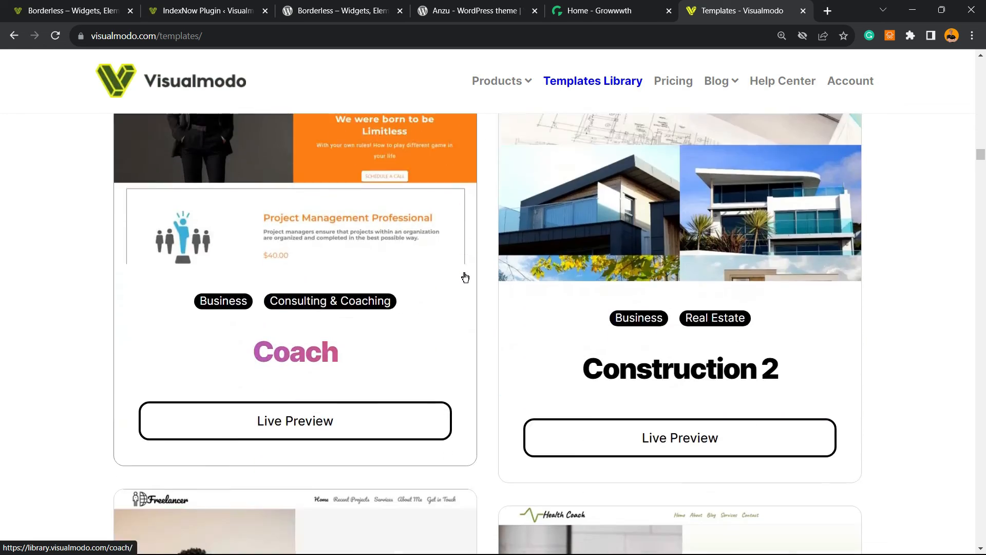